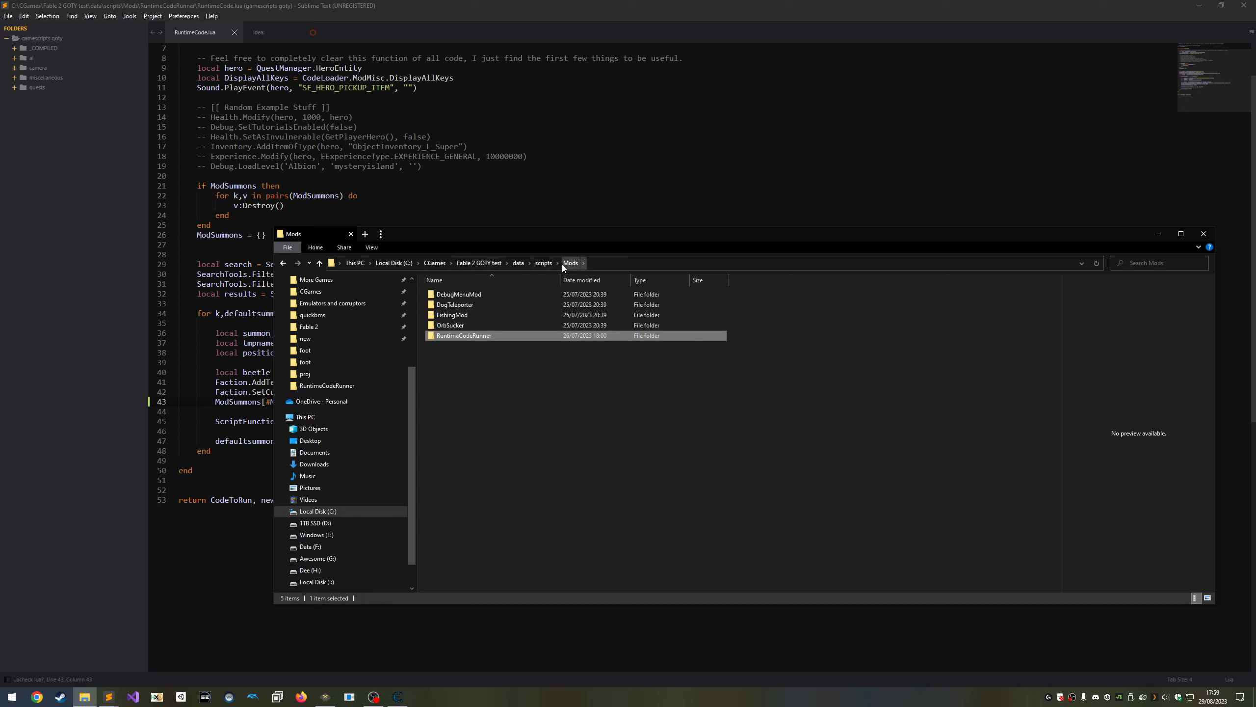
Create a new BetterRaiseDead folder inside Mods and enter it.
left_click(519, 448)
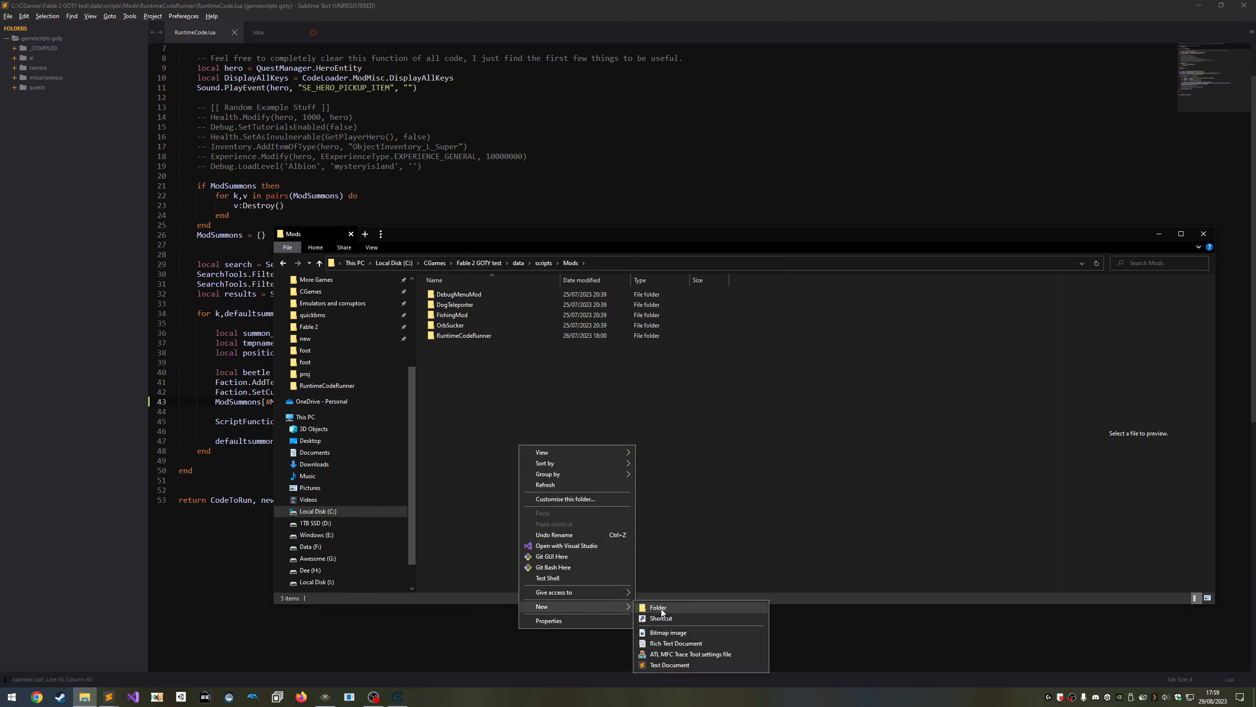
left_click(657, 607)
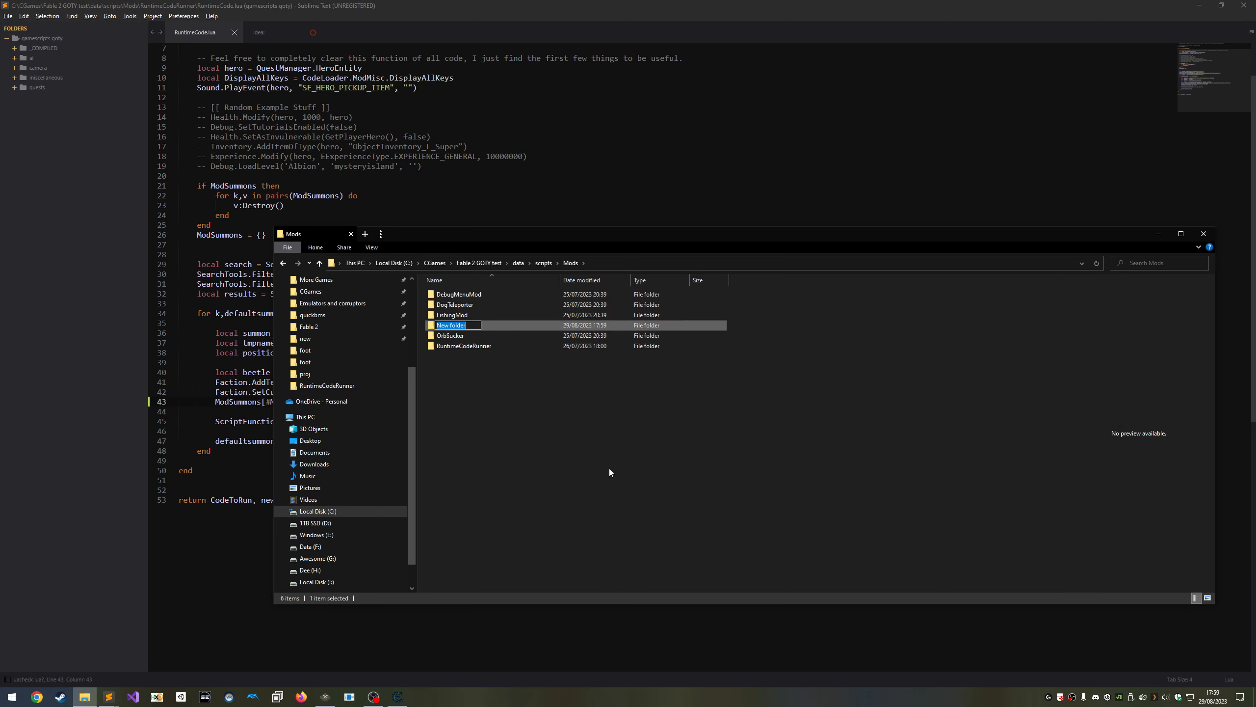
type("BetterRaiseDead")
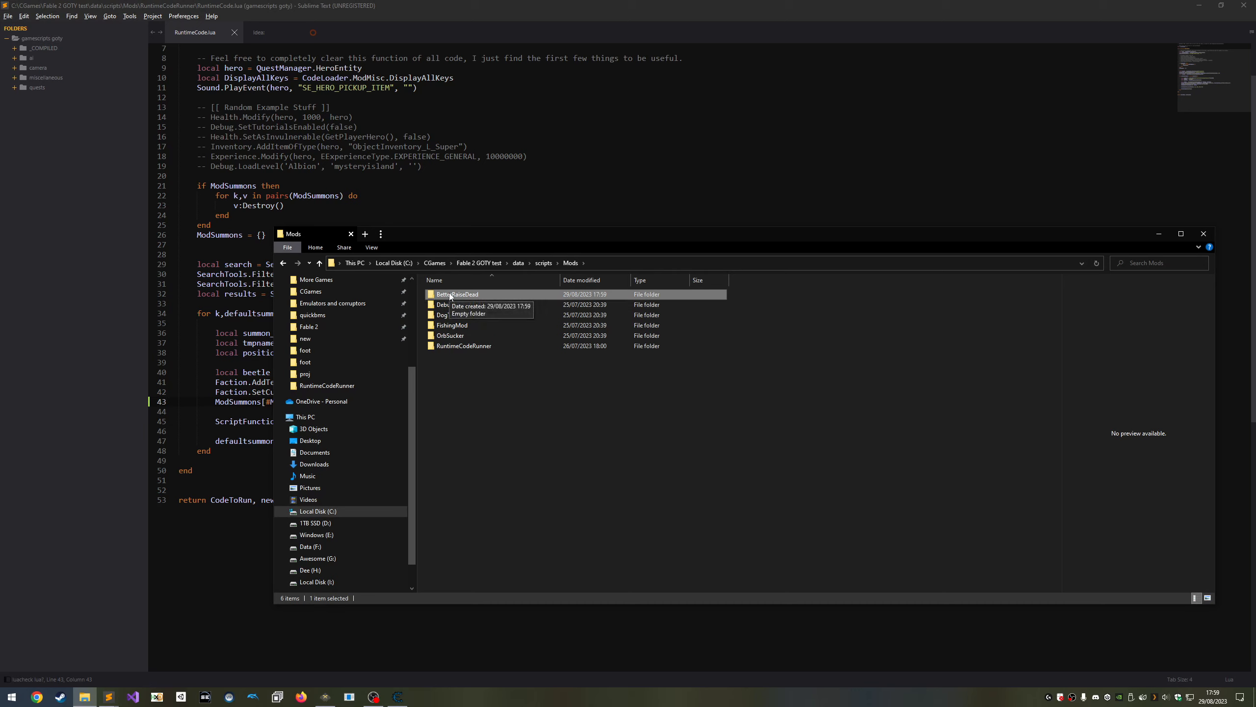
double_click(457, 294)
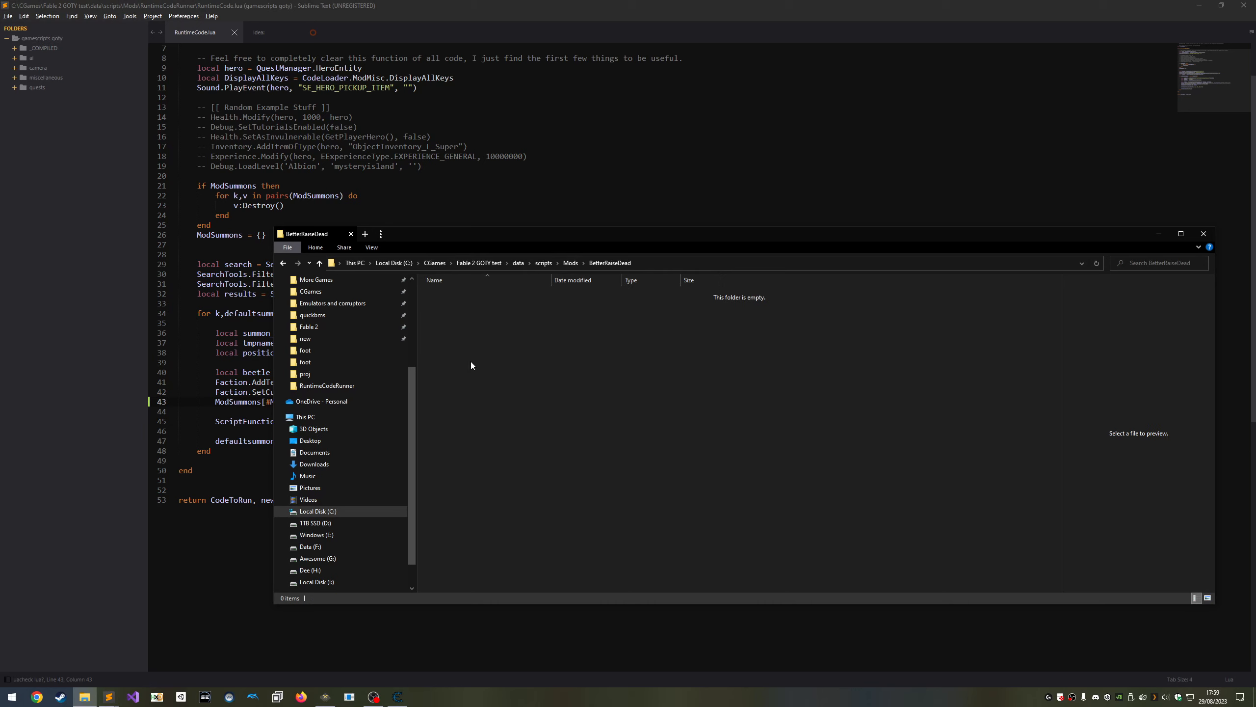
mouse_move(612, 268)
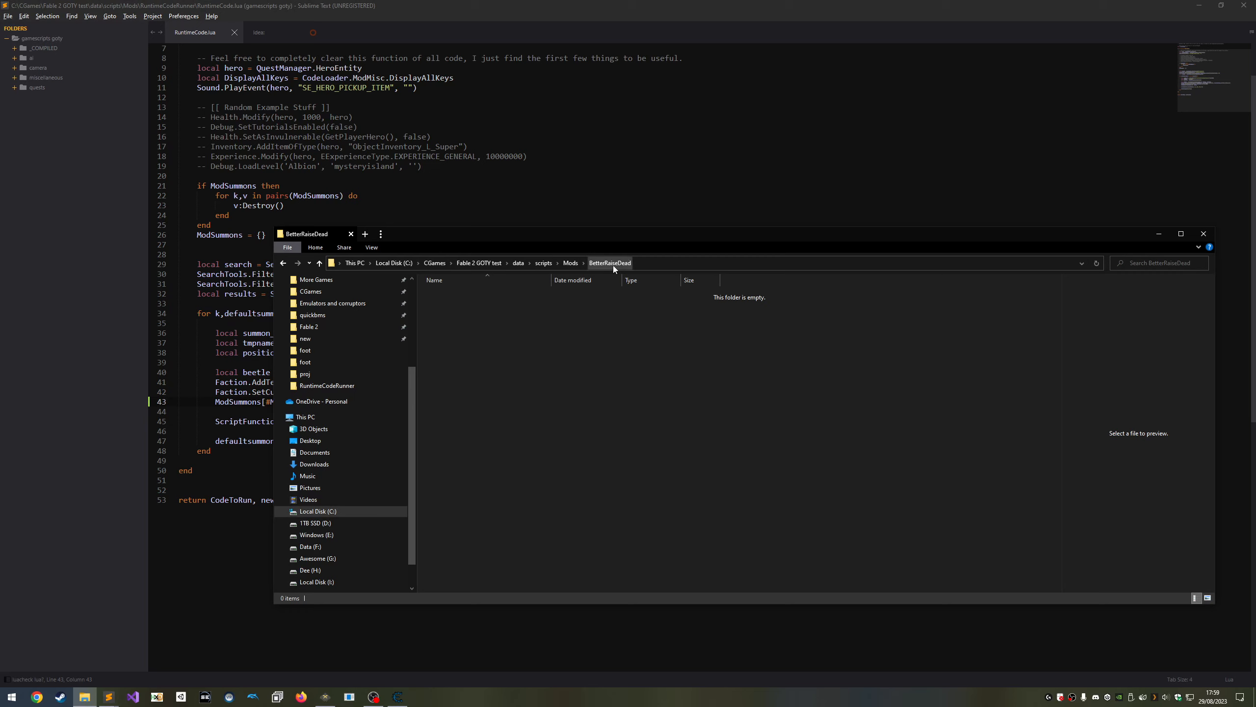
mouse_move(536, 411)
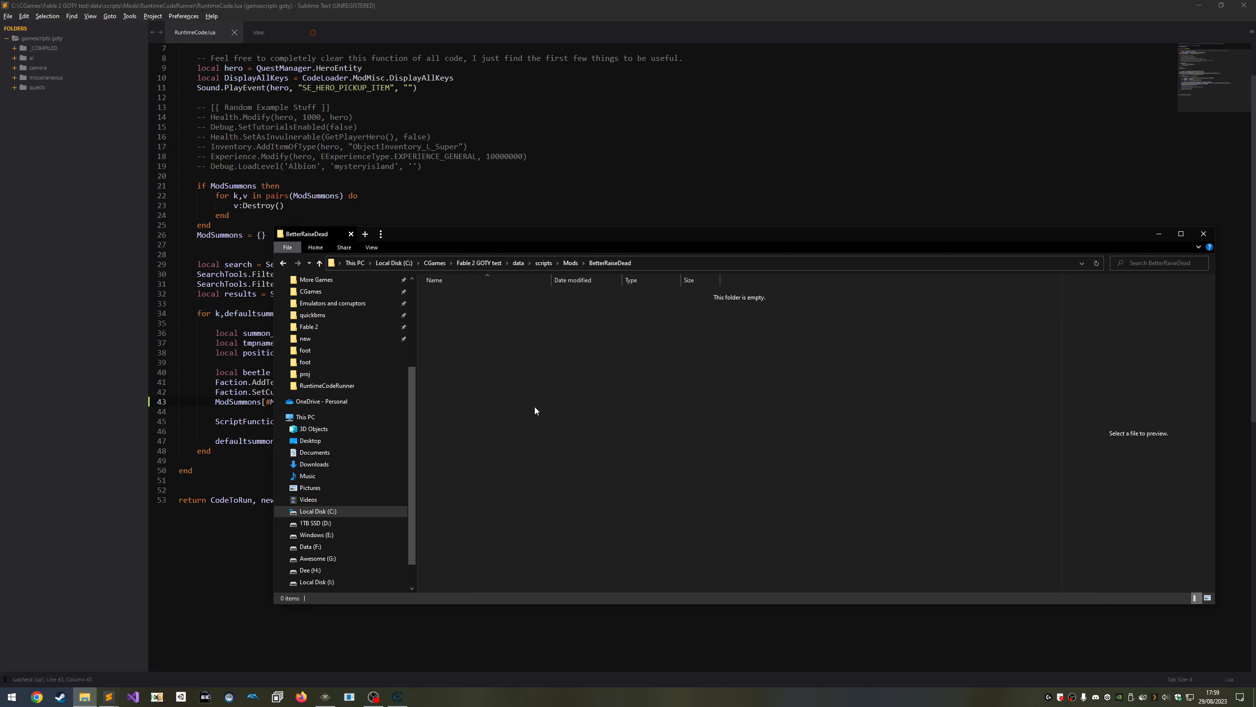
mouse_move(535, 409)
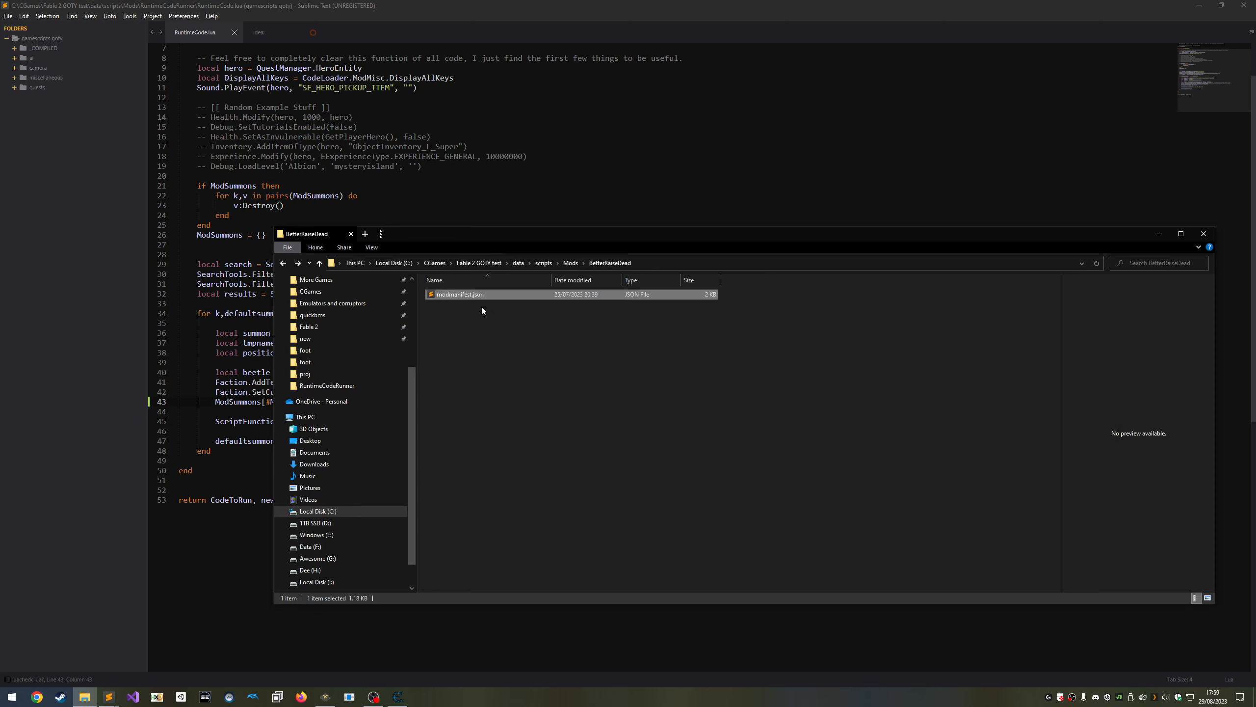
mouse_move(461, 294)
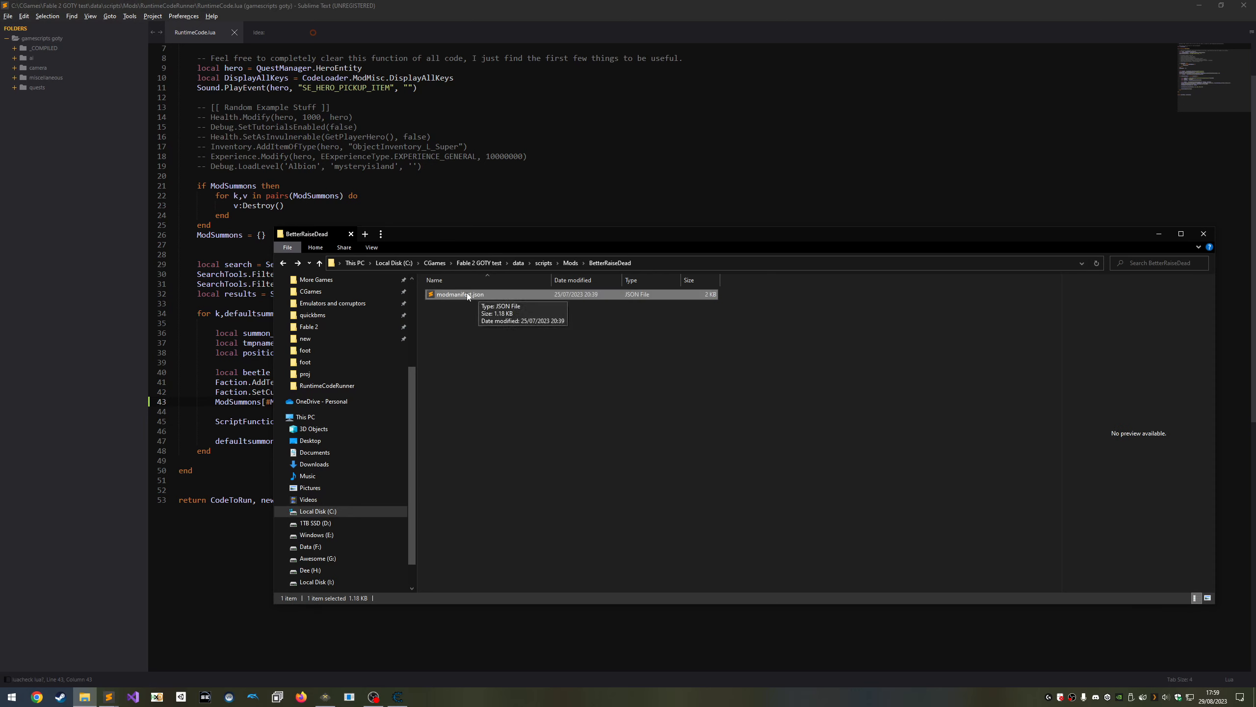
Set the manifest's NameID to BetterRaiseDead and its start script to main.lua.
double_click(459, 294)
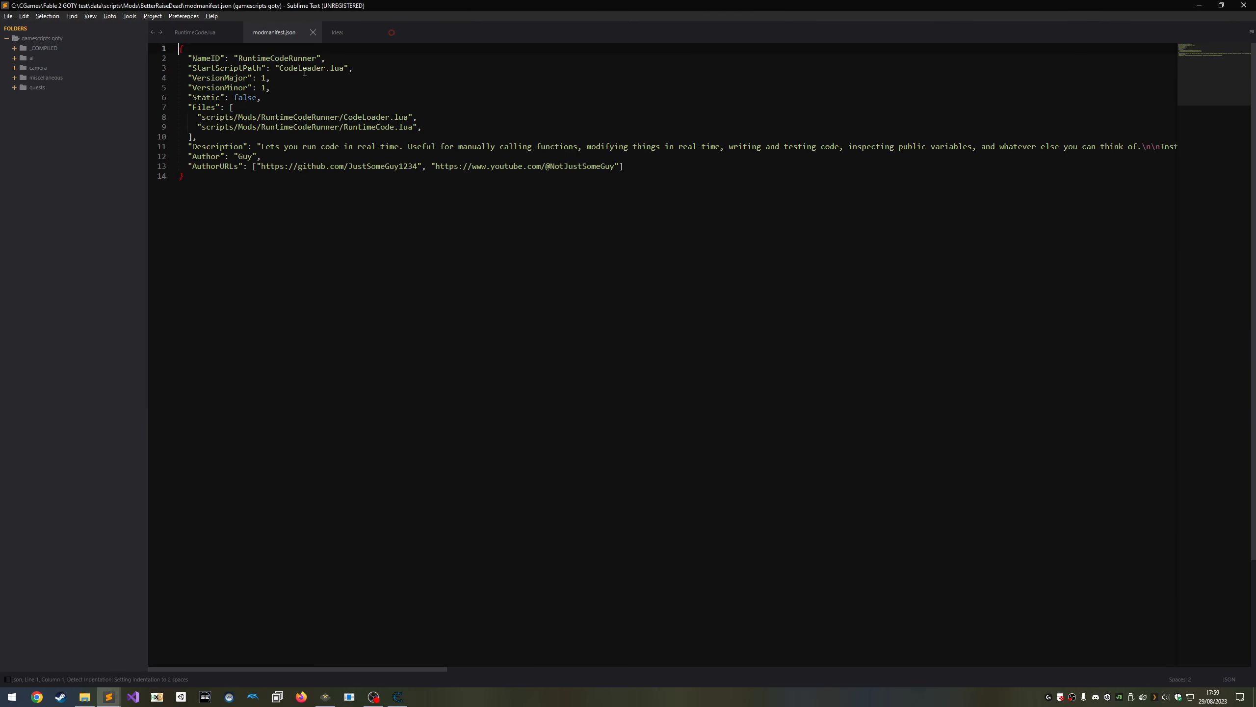
double_click(275, 58)
type("BetterR")
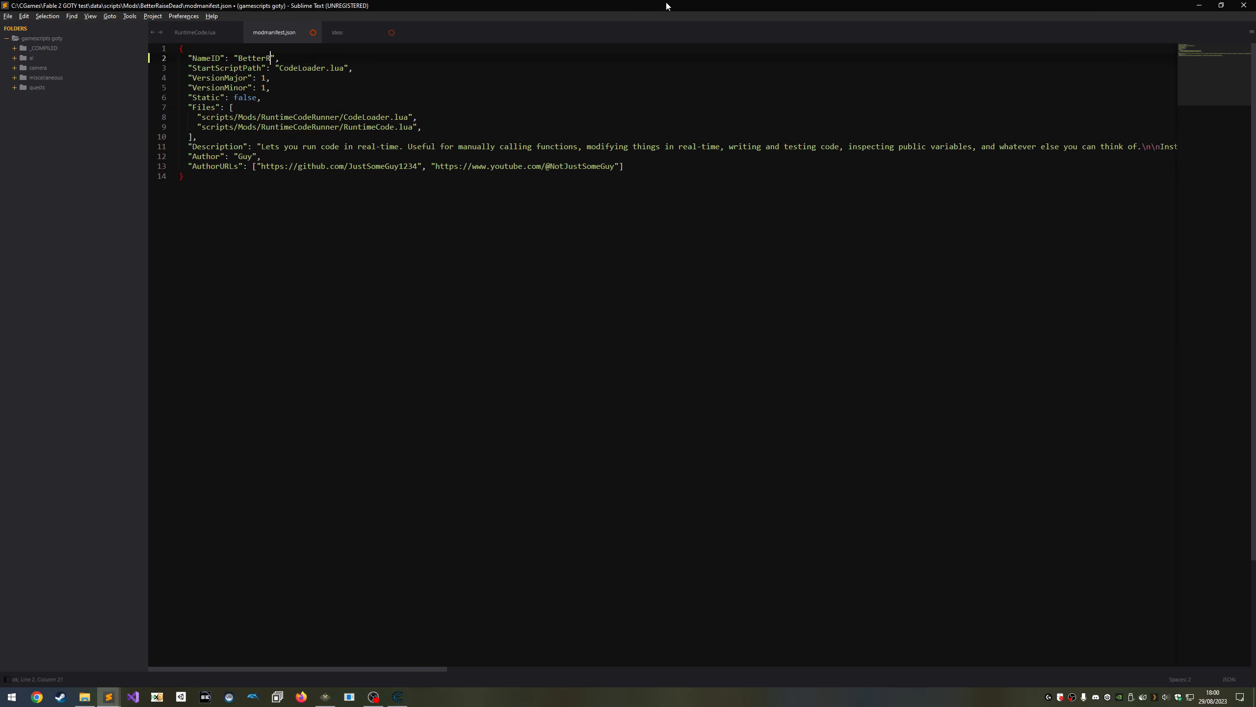
type("aiseDead")
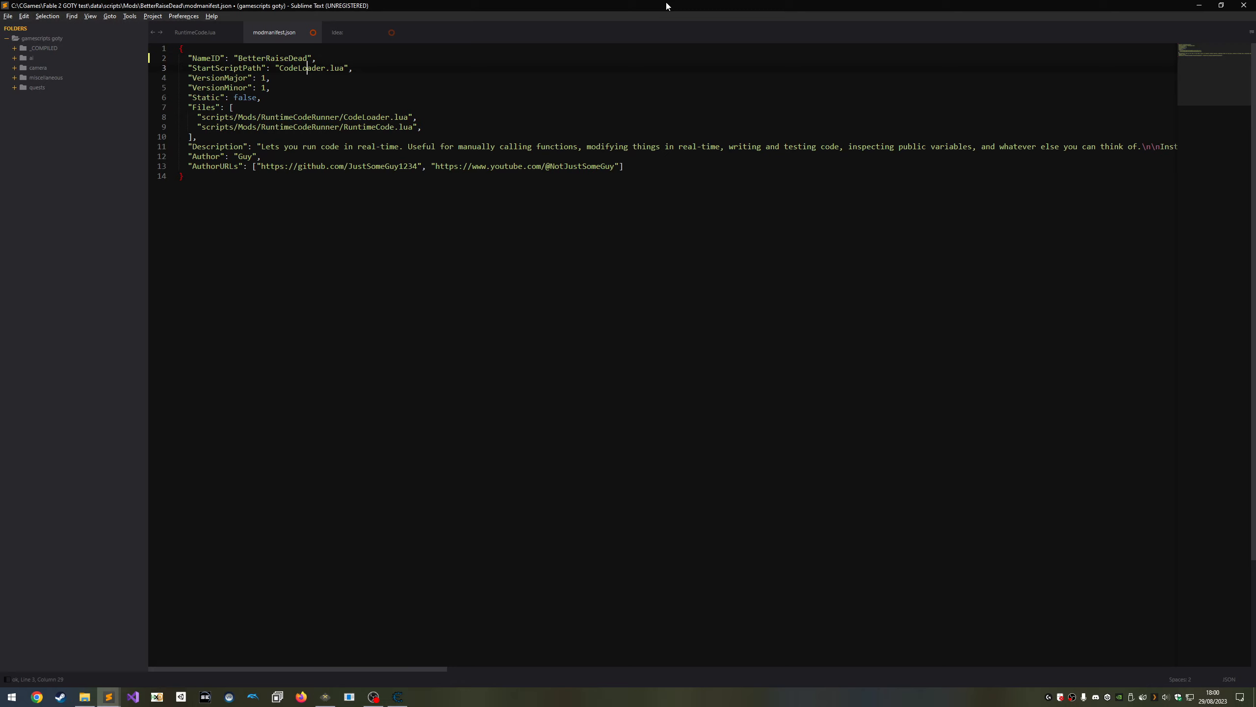
left_click(326, 67)
type("main")
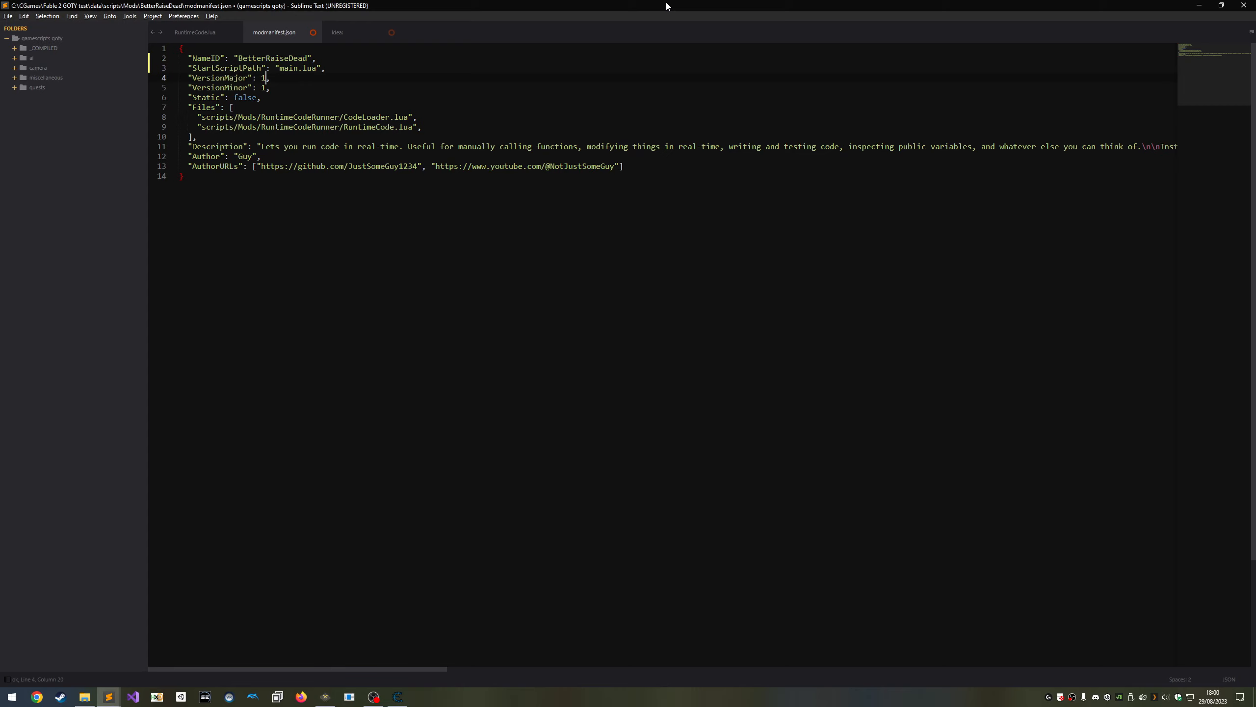
Try exaggerated version numbers and revert them toward 1.0.
type("0000")
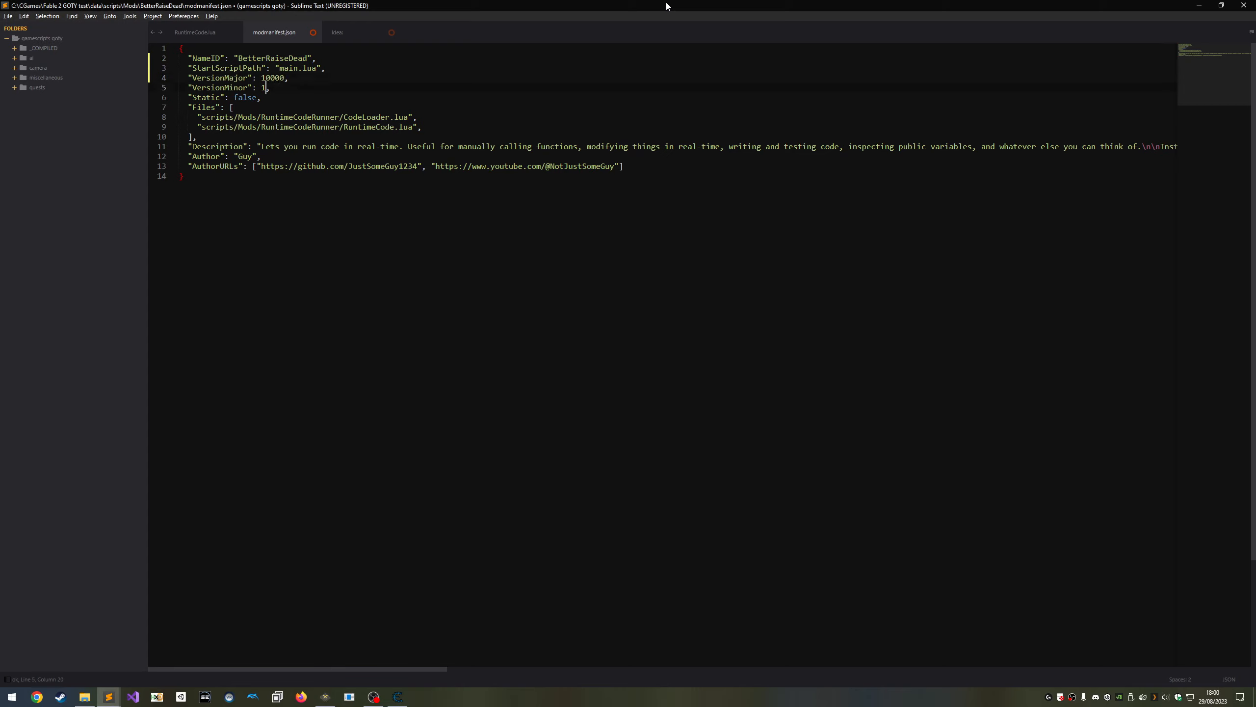
type("02")
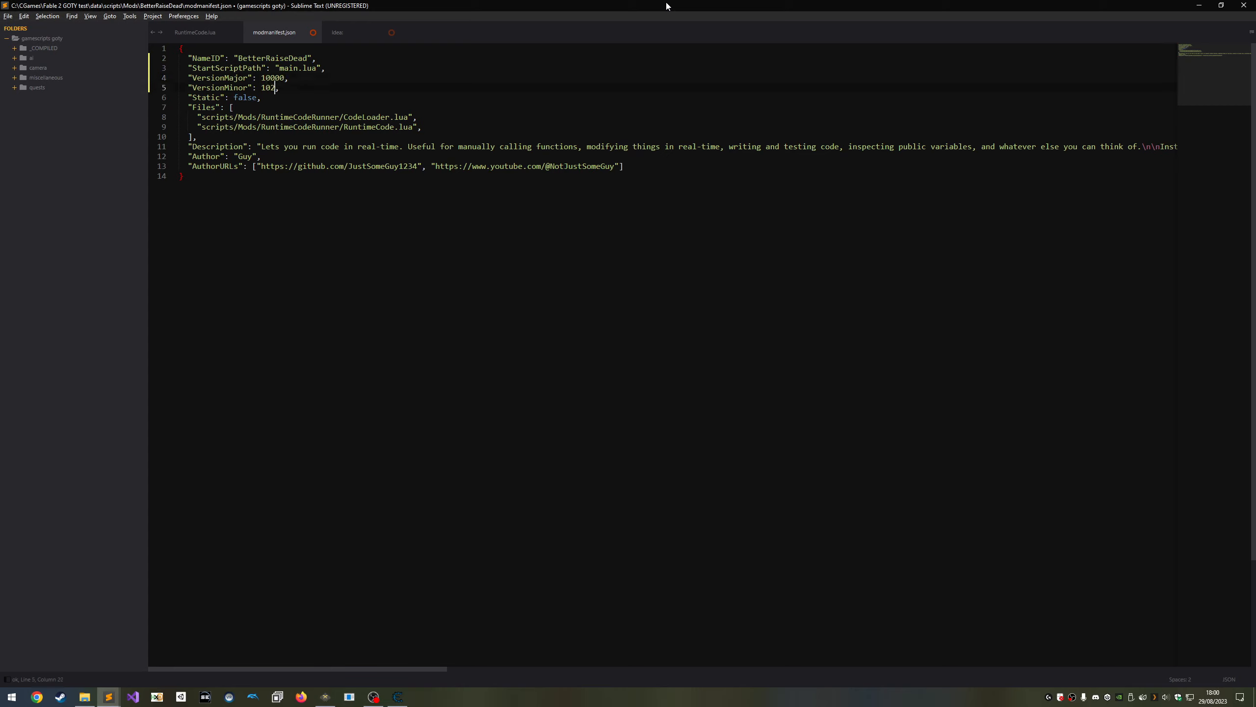
key("Backspace")
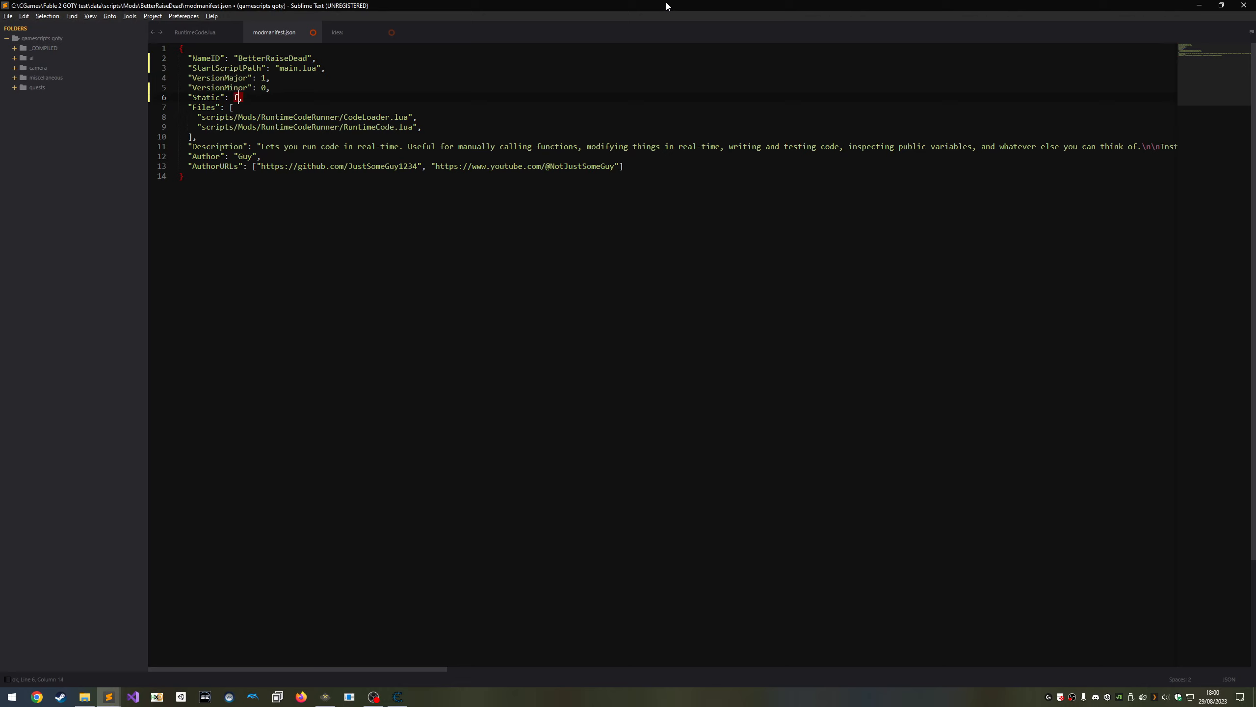
List only BetterRaiseDead/main.lua under Files, describe the mod as Spoooooky!, and save.
type("alse")
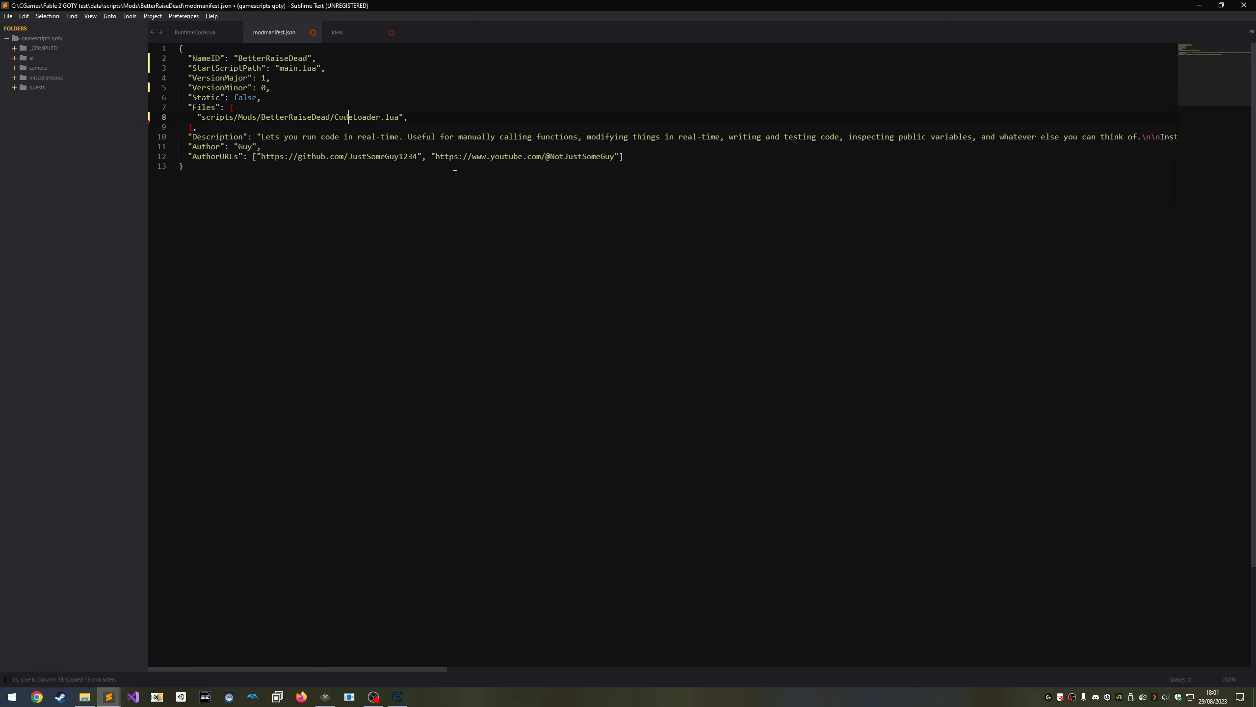
type("maion")
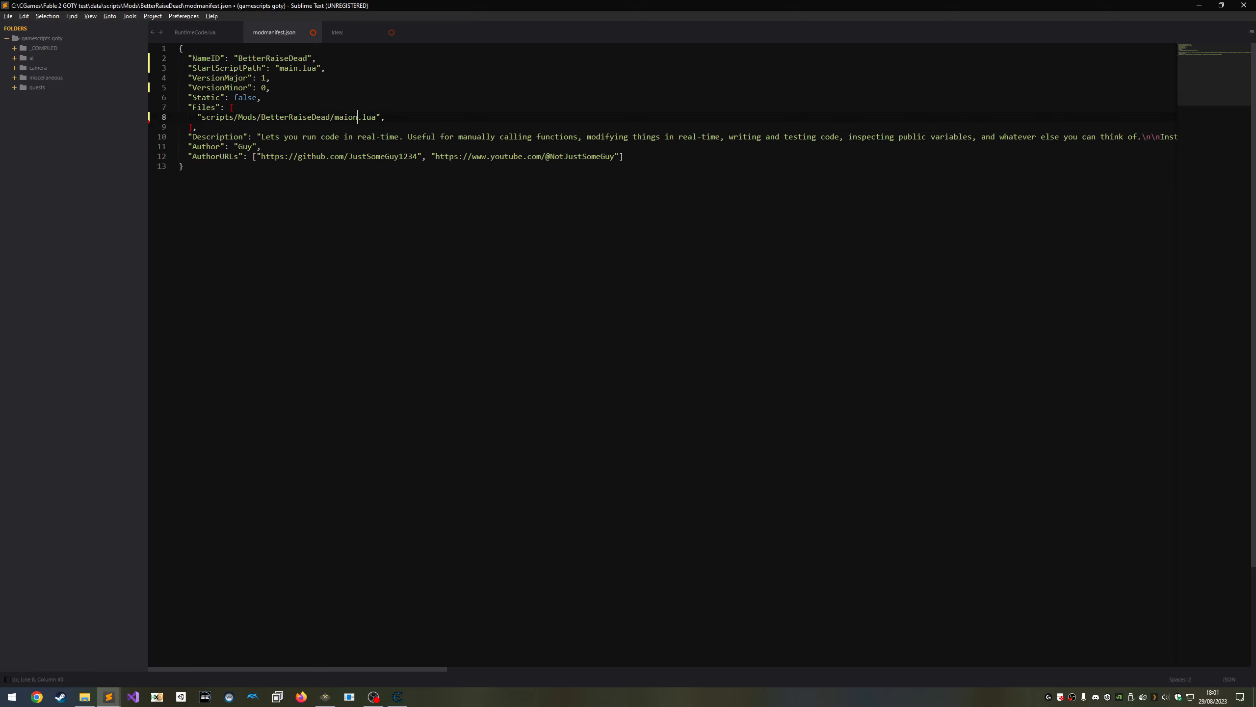
key("Backspace")
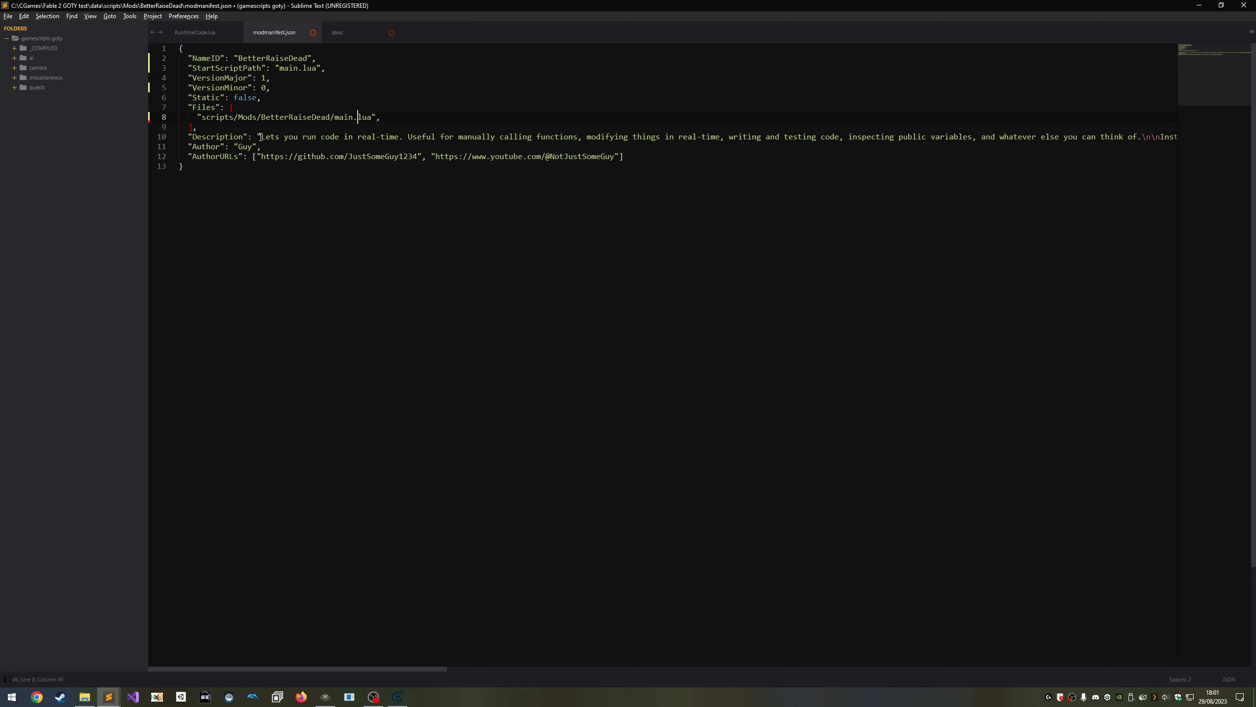
type("Spooooky!\",")
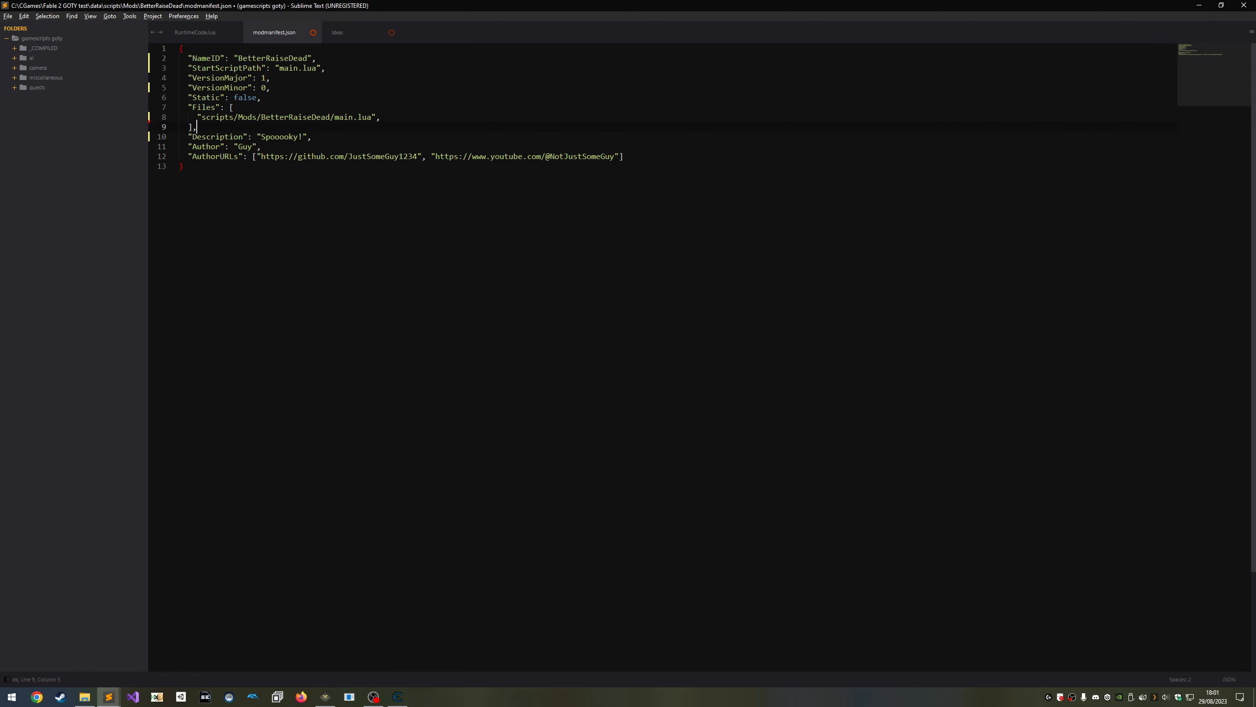
key("ctrl+s")
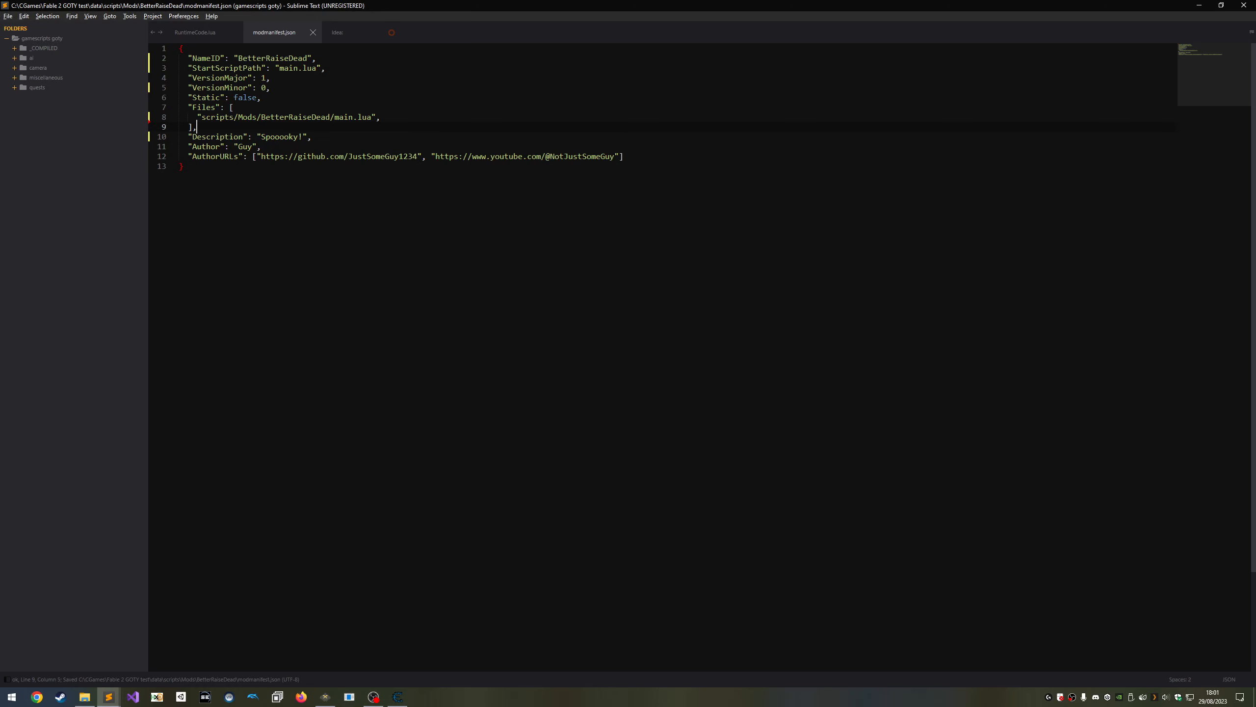
Create a new text document named main.lua in the BetterRaiseDead folder.
left_click(194, 32)
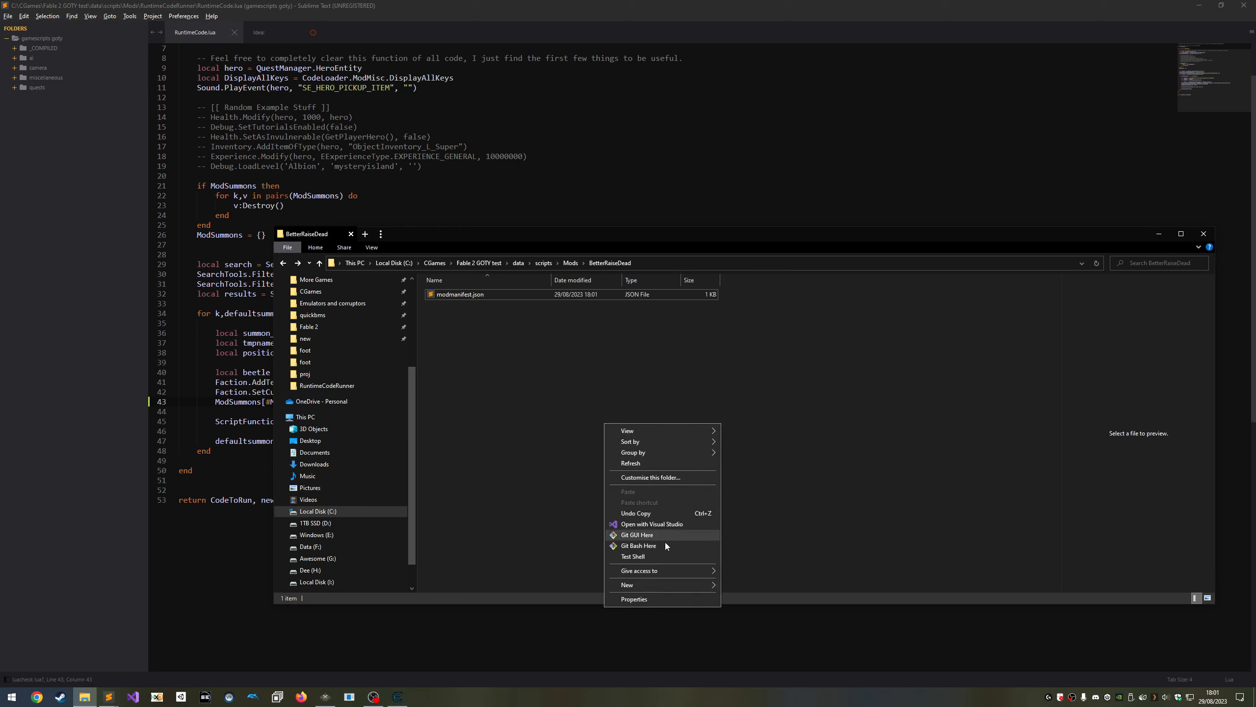
left_click(627, 584)
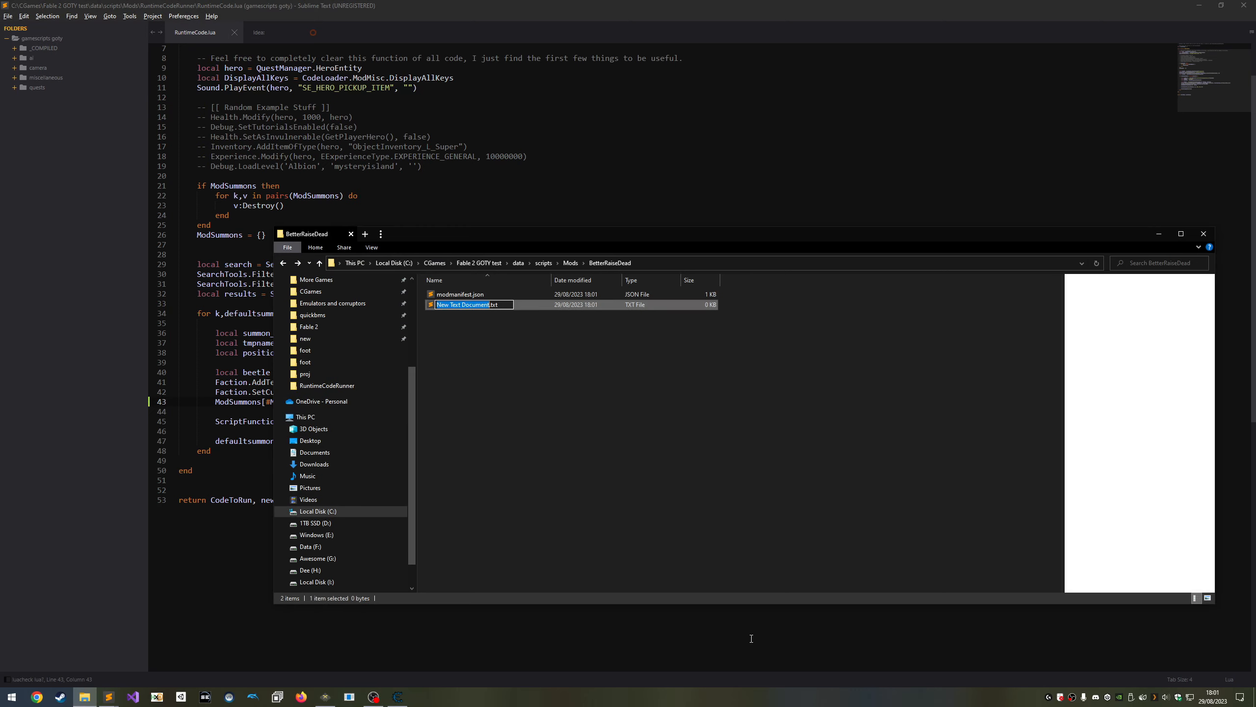
type("main.lua")
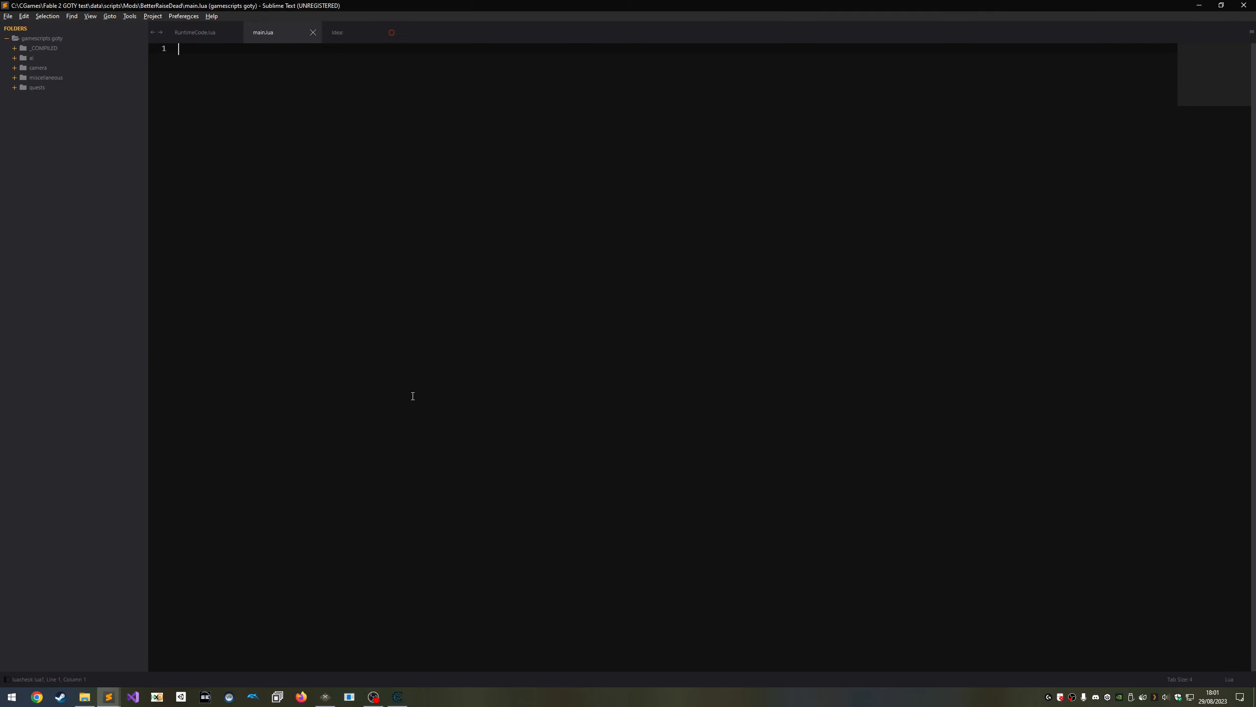
Add a GUI.DisplayMessageBox call saying Hello World! From BetterRaiseDead! with blank lines above.
type("GUI.DisplayMessageBox(\"")
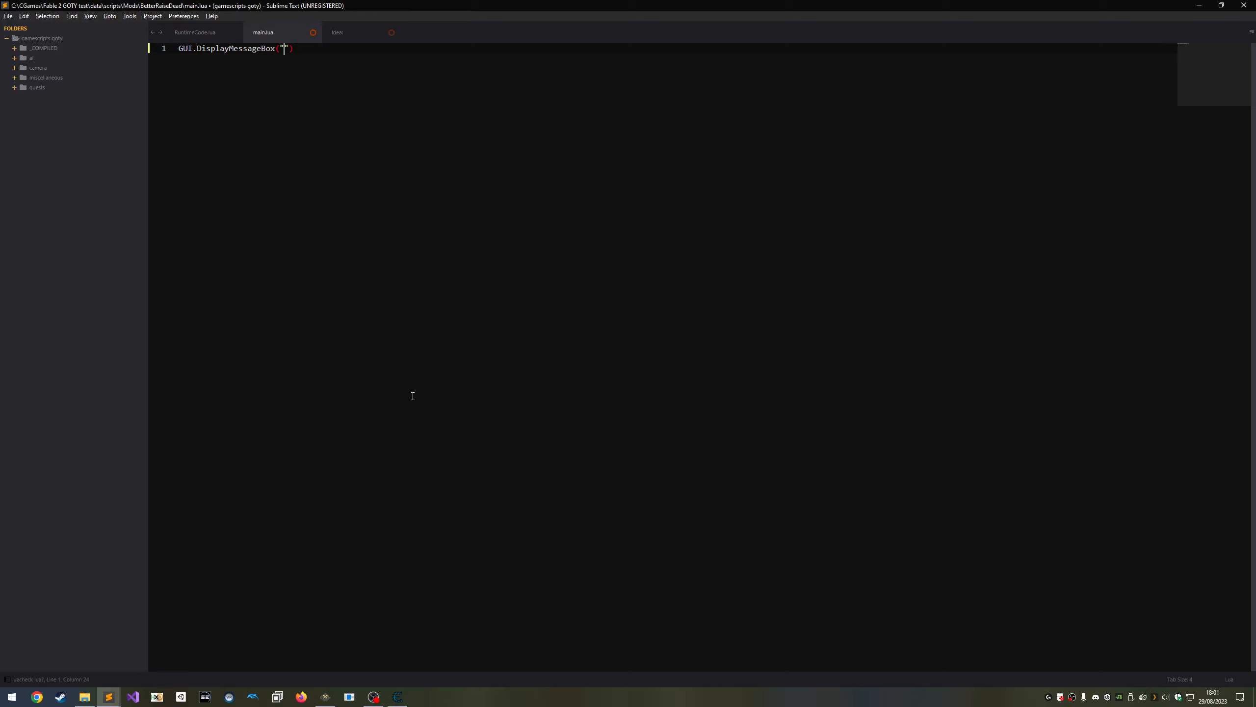
type("Hello World! From BetterRaiseDead!")
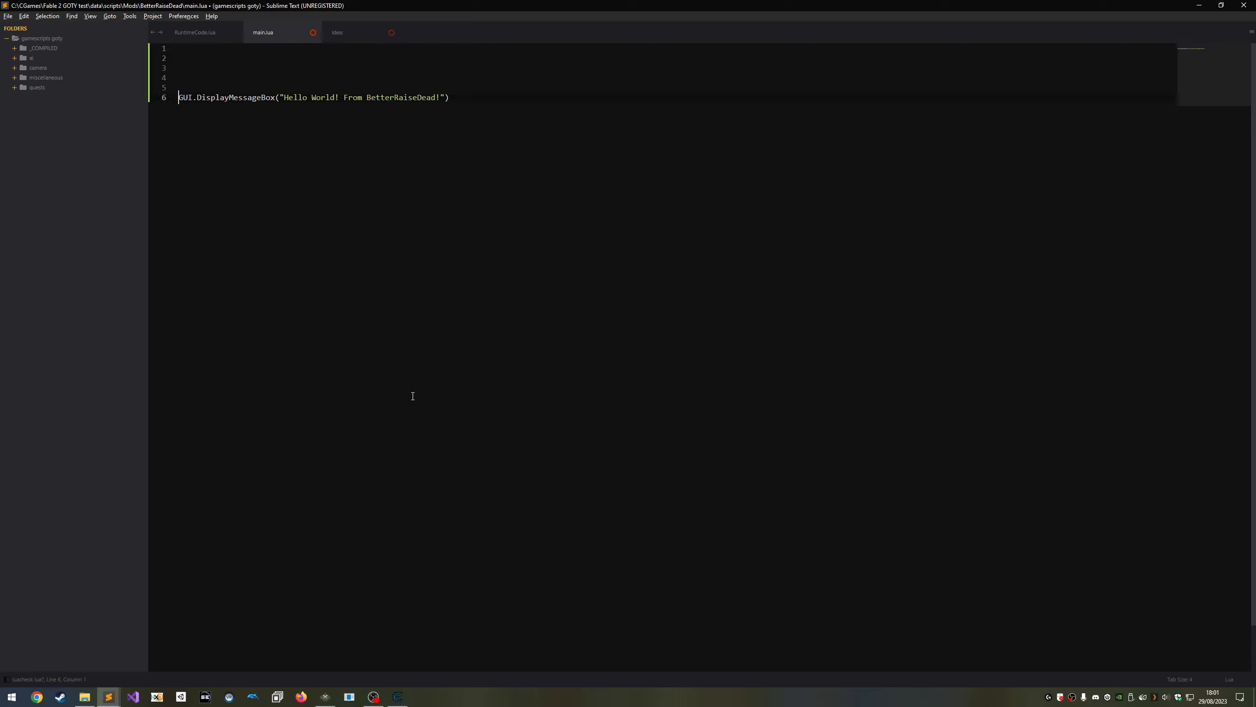
key("Enter")
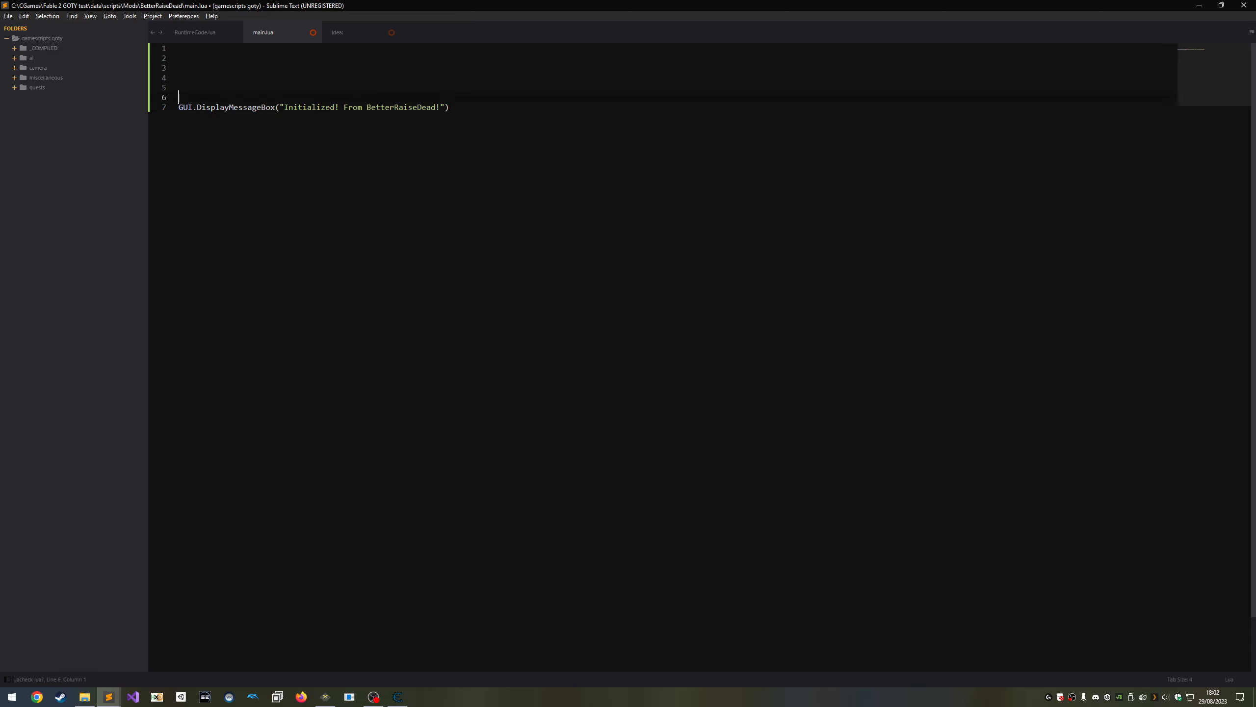
type("S")
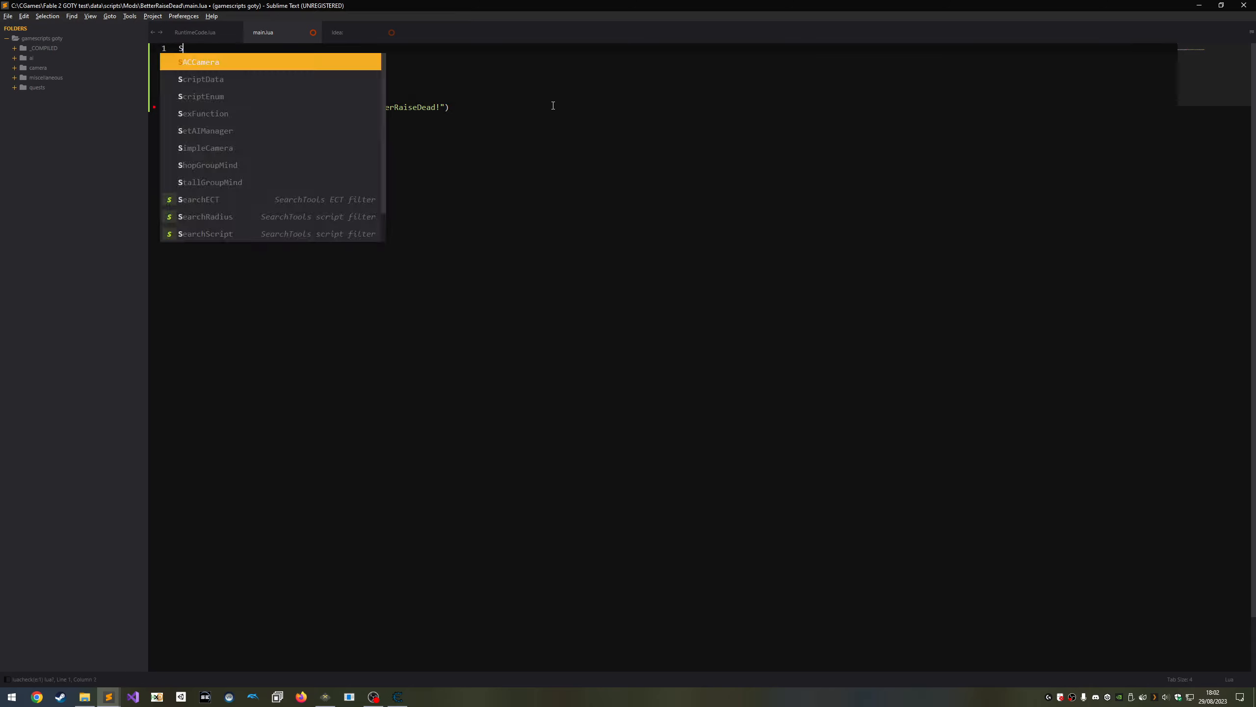
Insert an empty function ModUpdate() block at the top of main.lua.
type("GenericName")
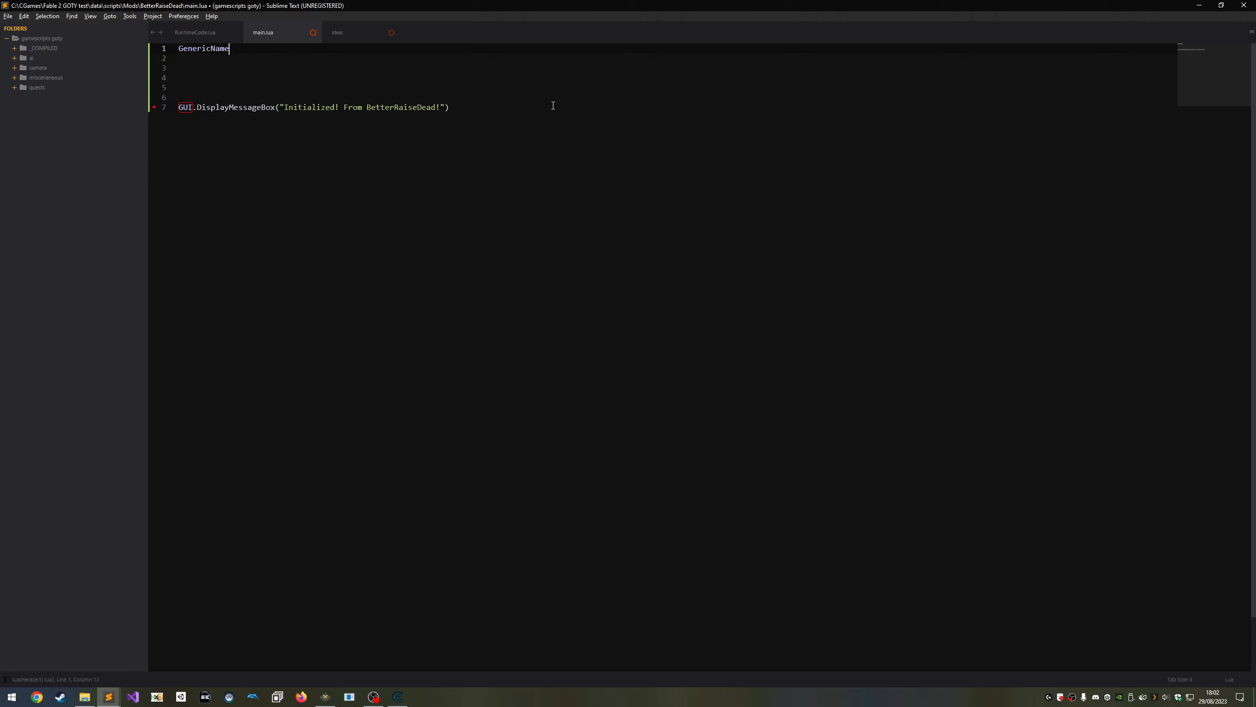
type("= true")
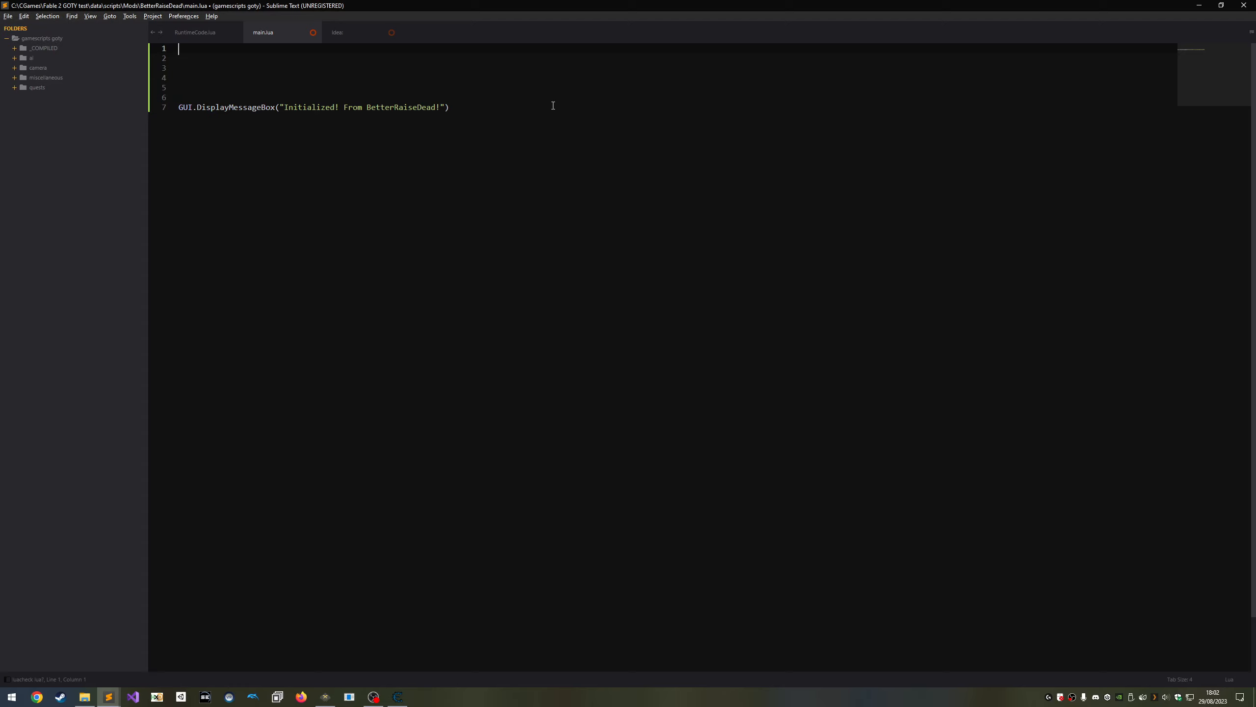
type("function ModUpdate(")
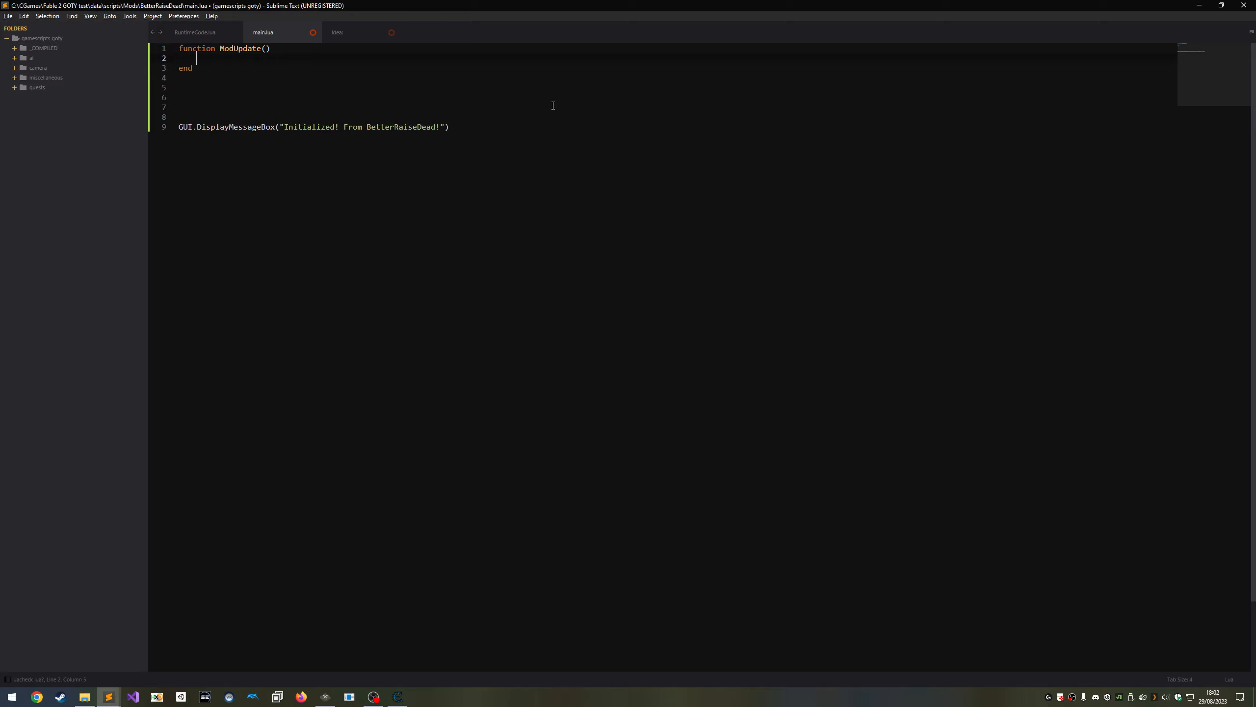
Start a while true do loop with coroutine.yield() and Debug.Draw3DText at QuestManager.HeroEntity:GetPosition().
type("while true do")
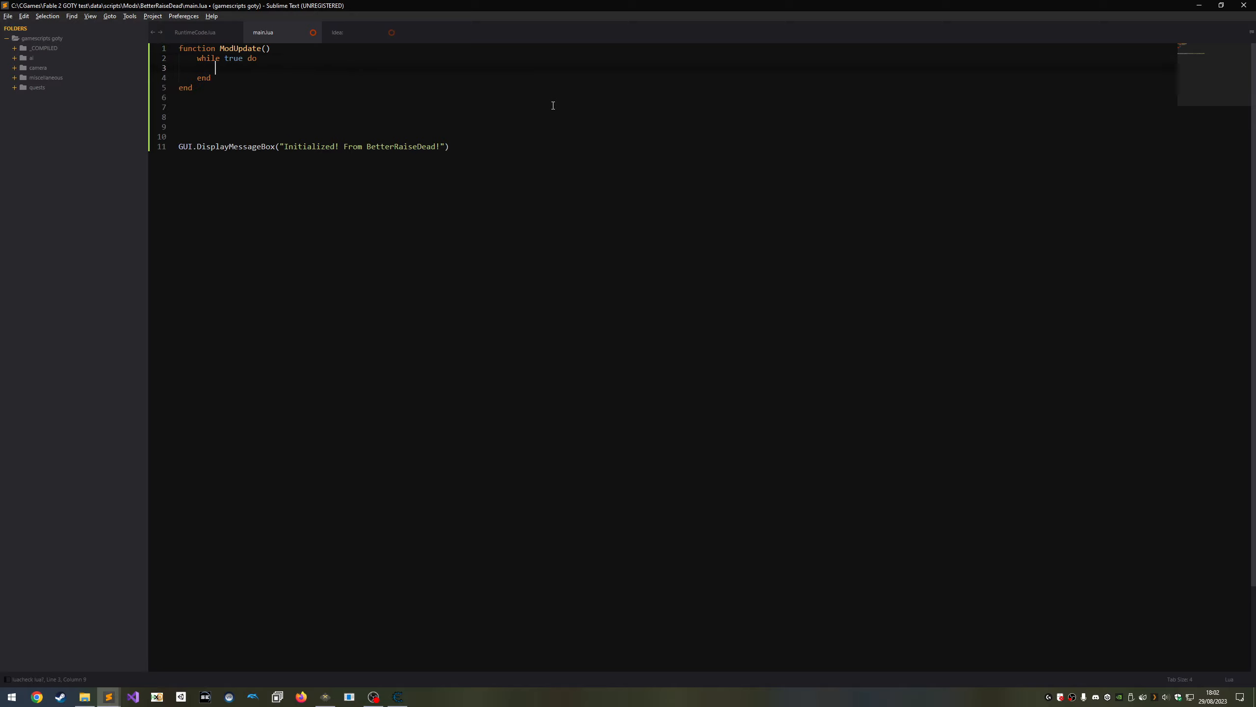
type("coroutine.yield() --")
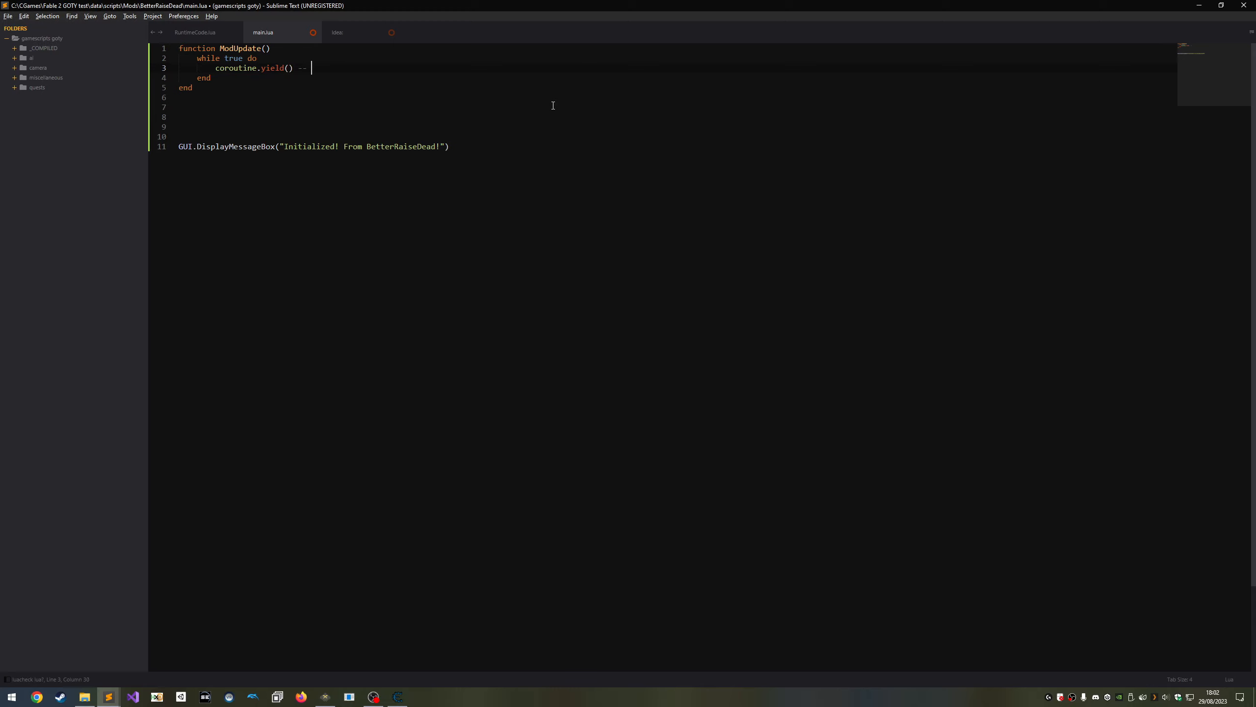
type("D")
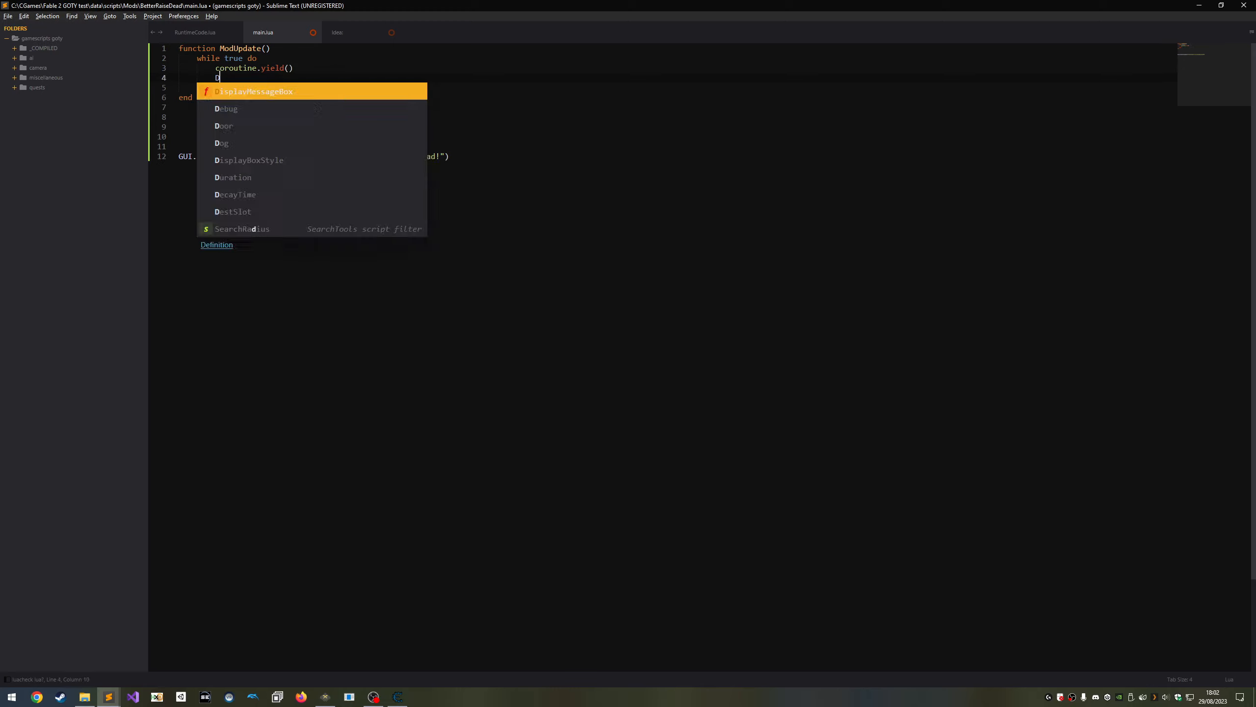
type("ebug.Draw3DText(")
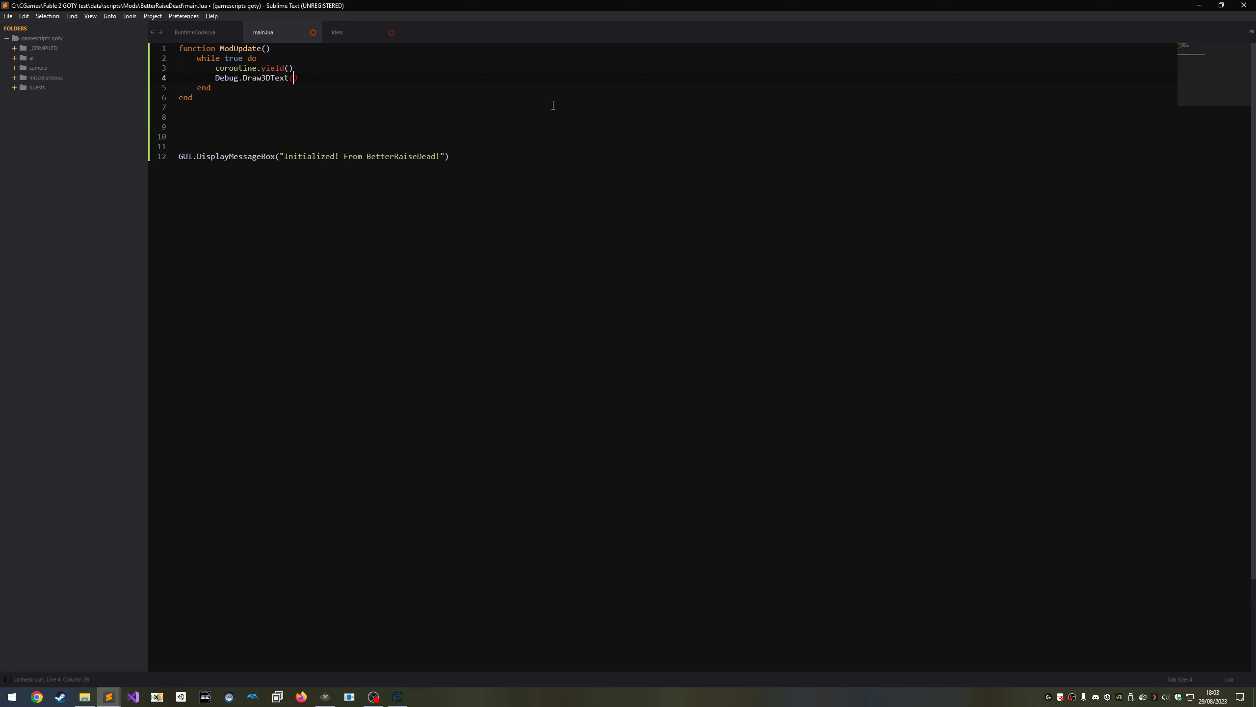
type("(")
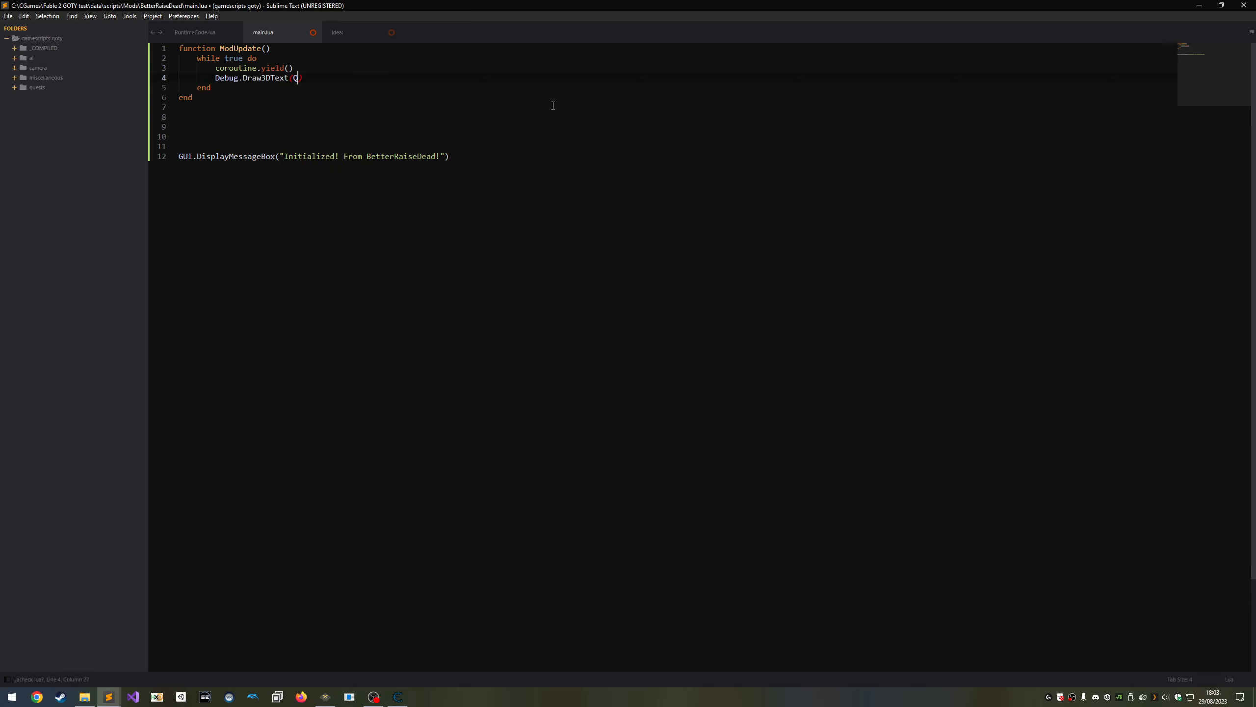
type("QuestManager.HeroEntity:GetPosition")
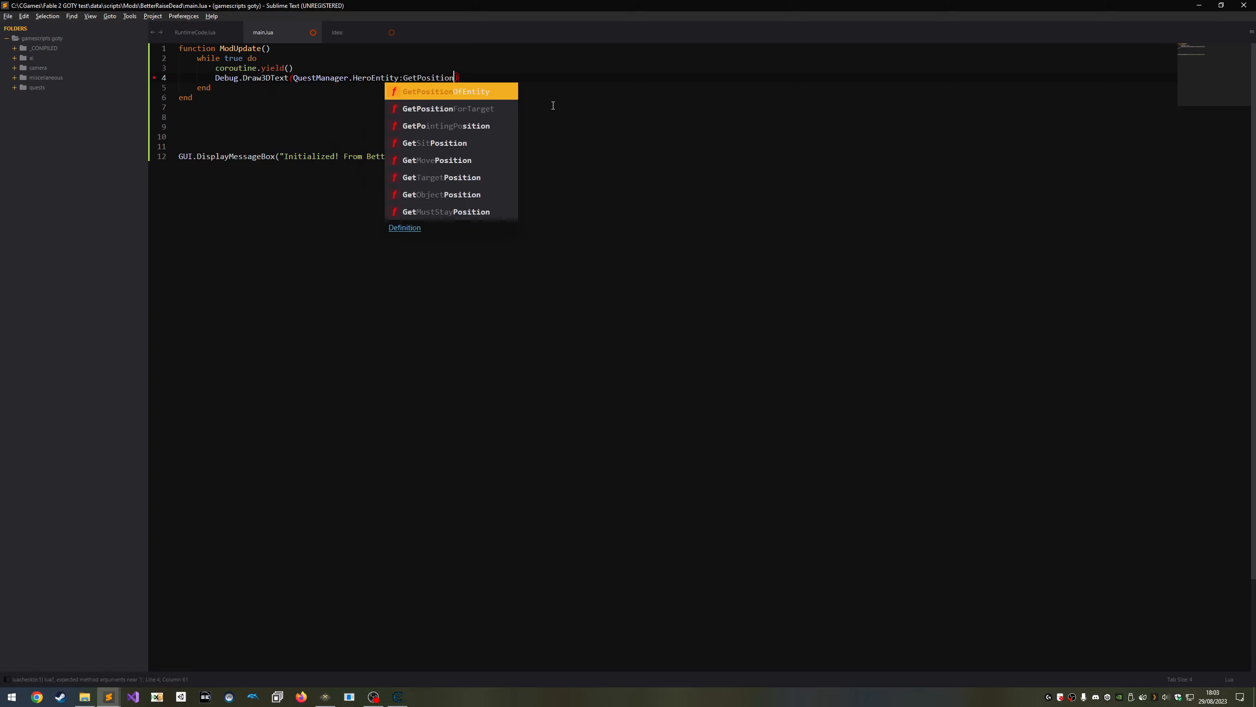
type("(), \"Hello W")
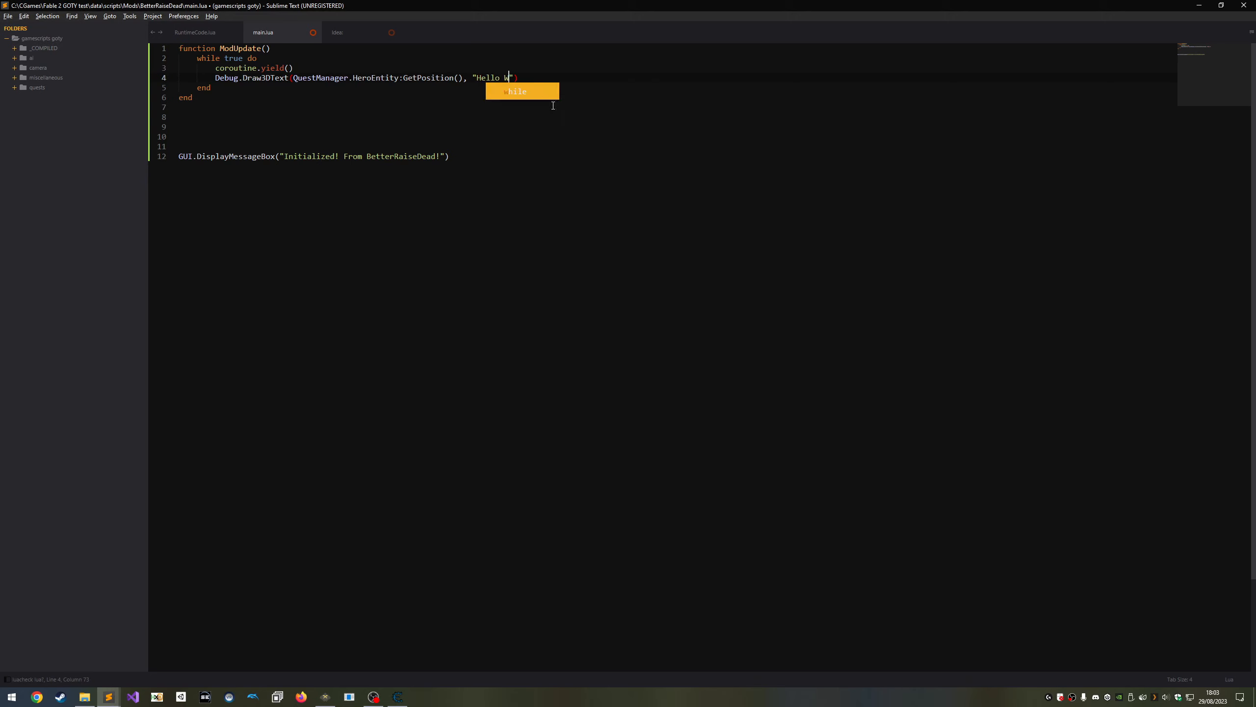
Finish Draw3DText with "Hello World", size 2 and {DrawInFrontOfScene = true}.
key("backspace")
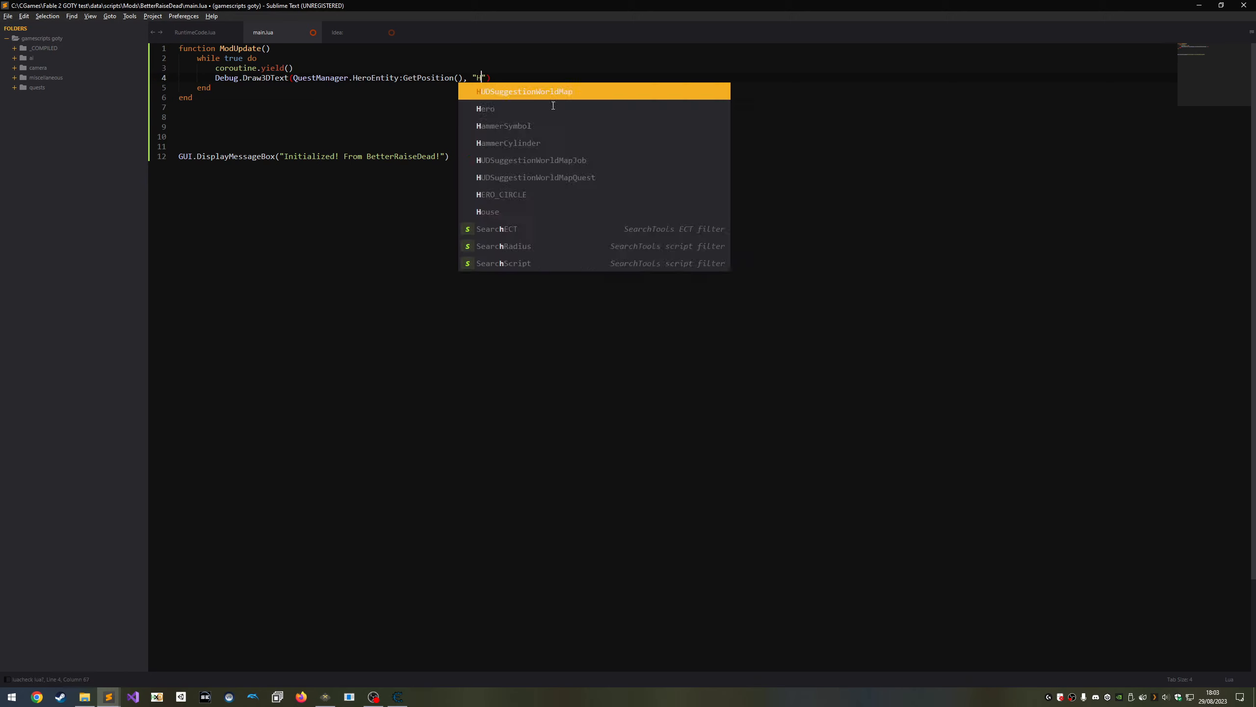
type("ello World")
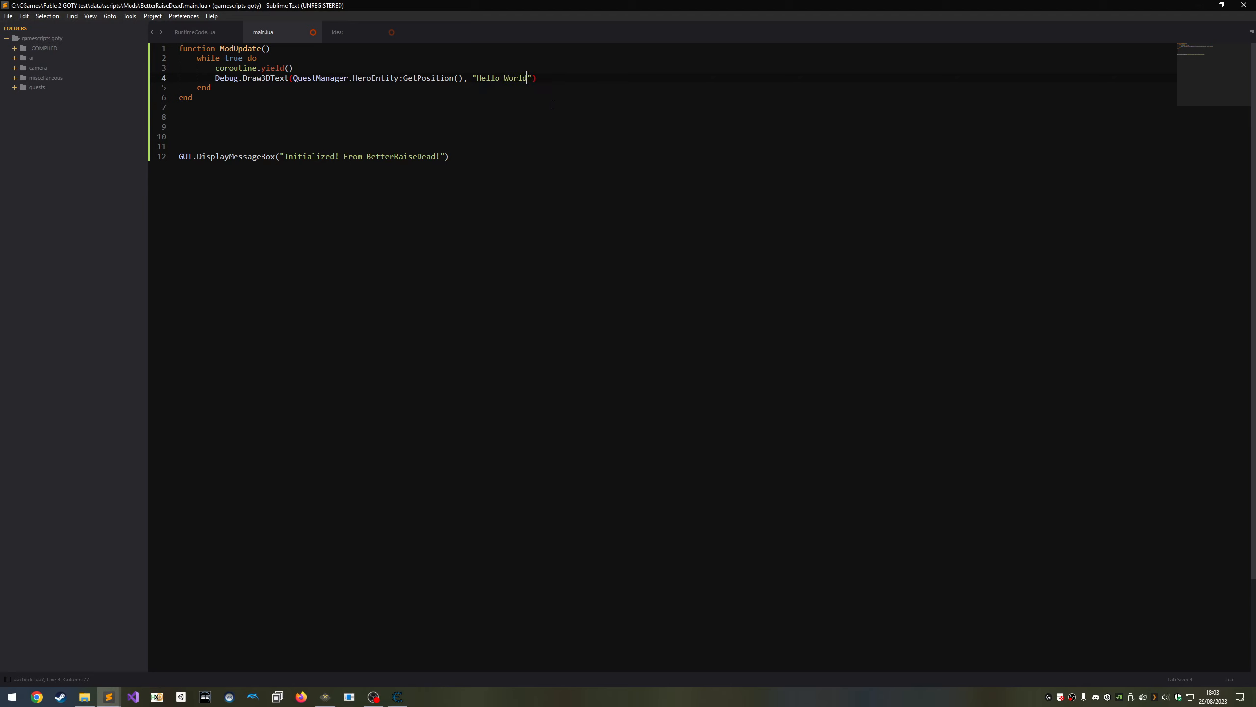
type(", 2, {")
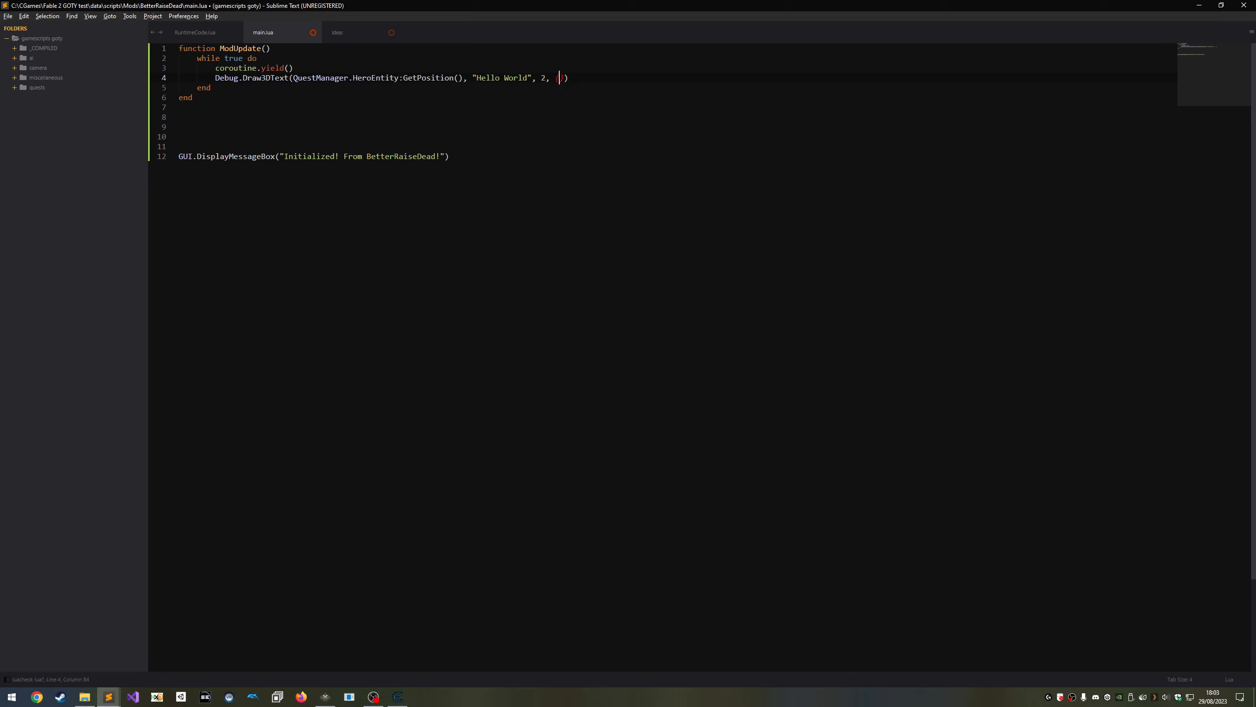
type("[DrawInFrontOfScene = true")
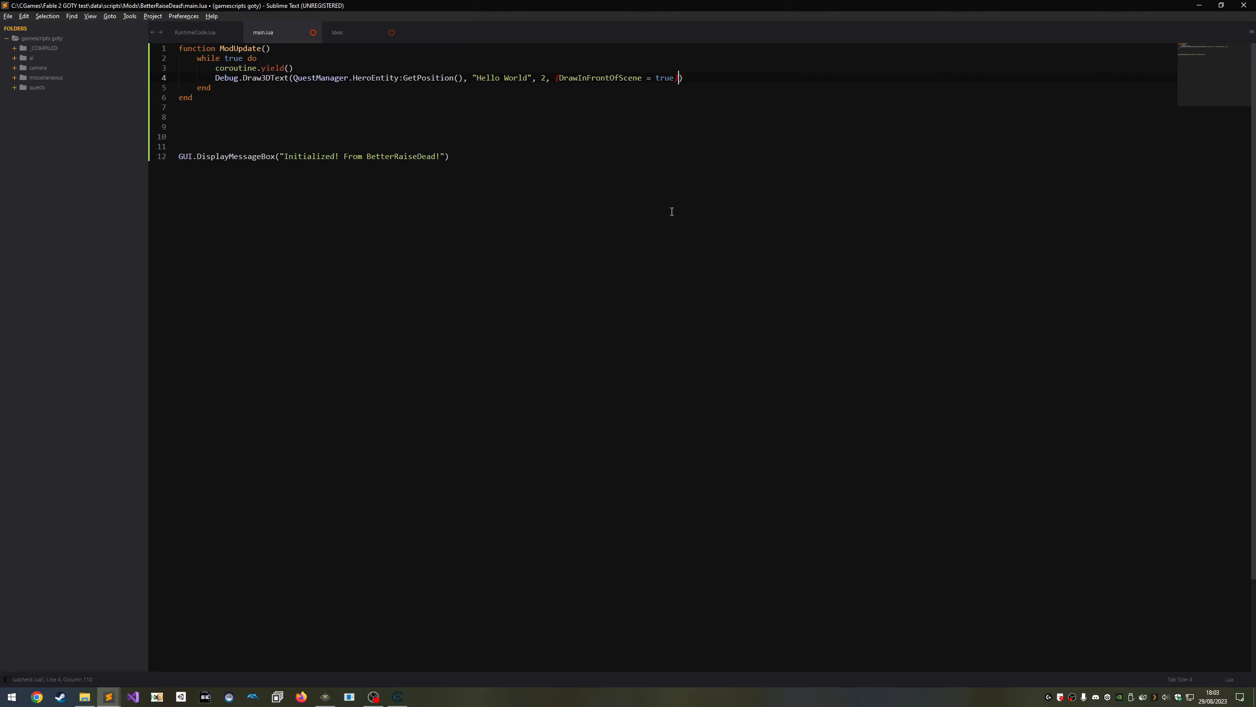
type("}")
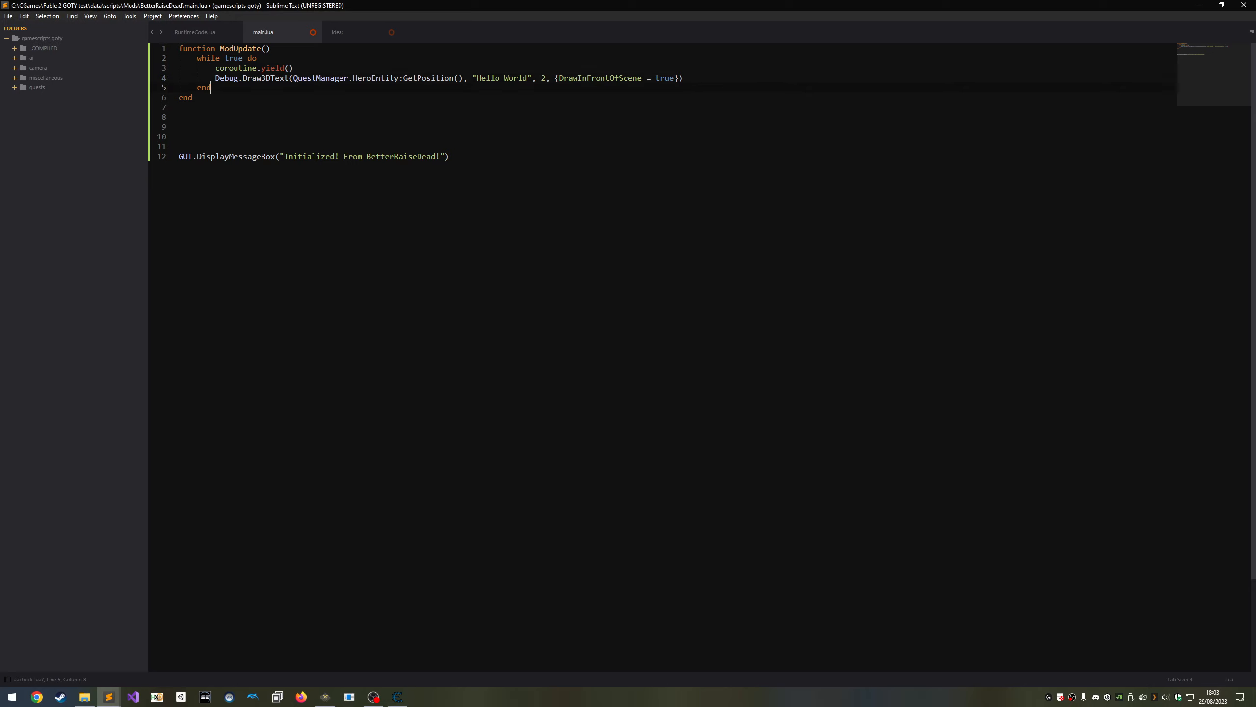
left_click(179, 117)
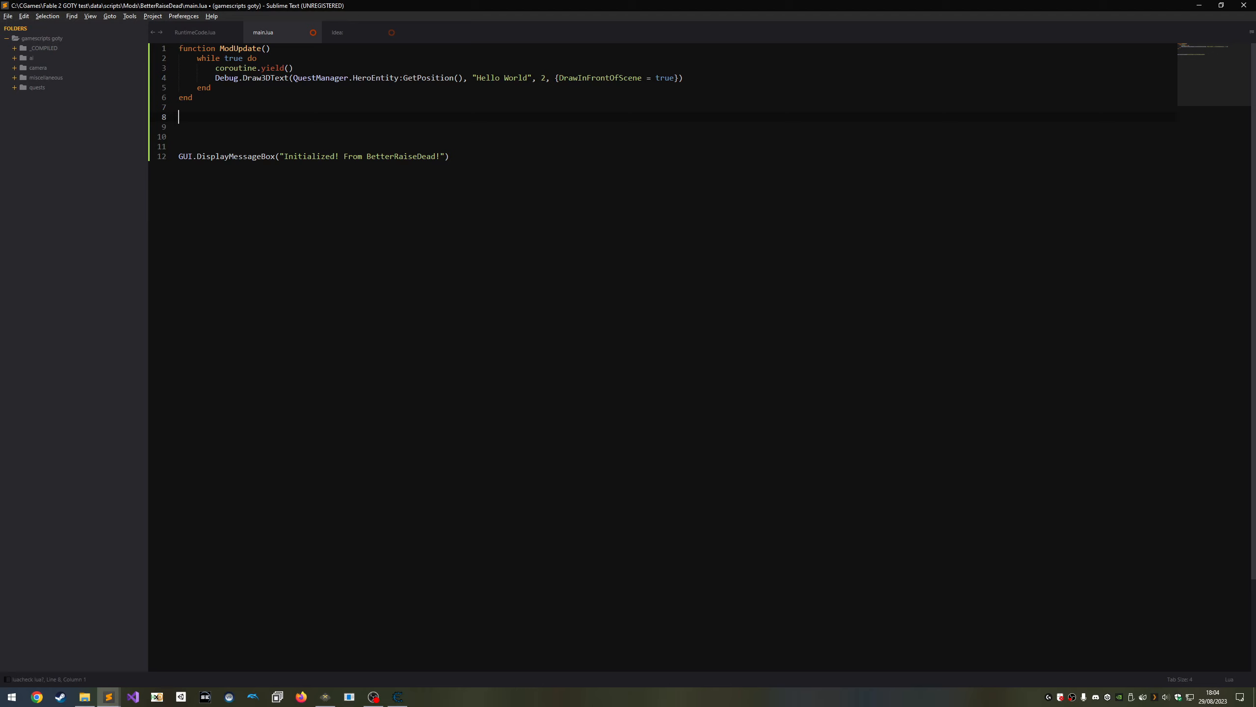
Add empty OnEnable and OnDisable functions below ModUpdate.
type("function OnEnable(")
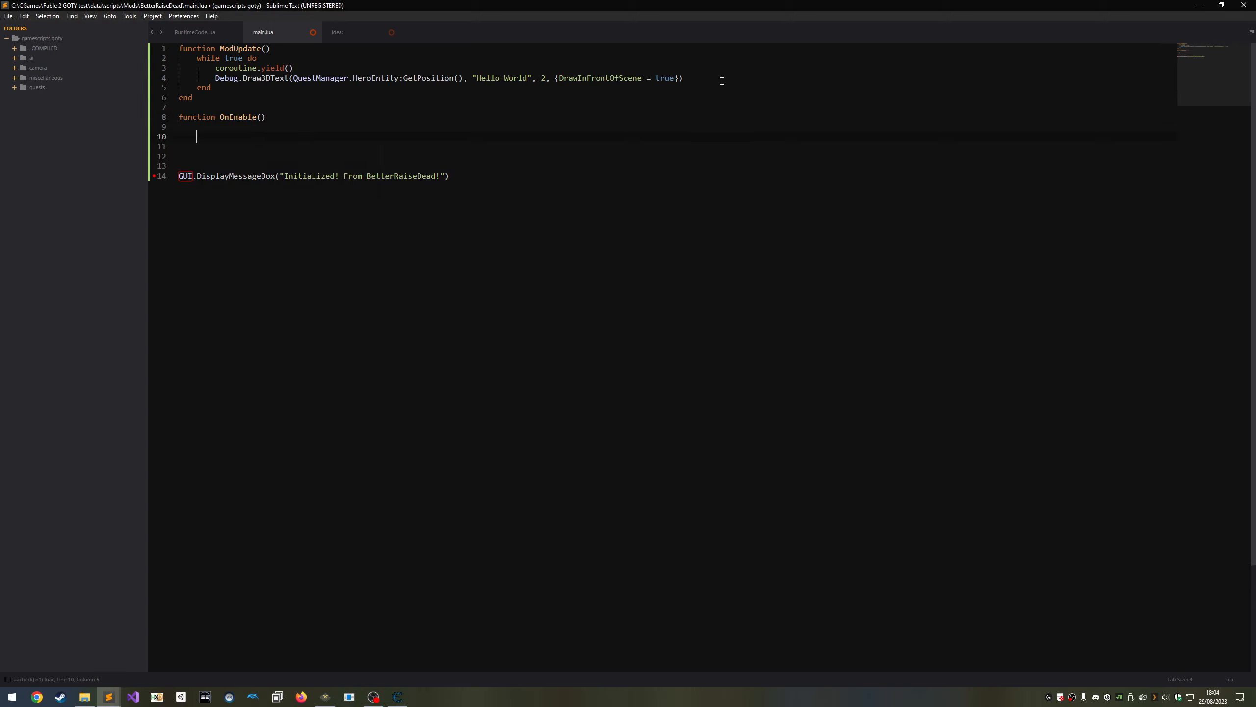
type("end")
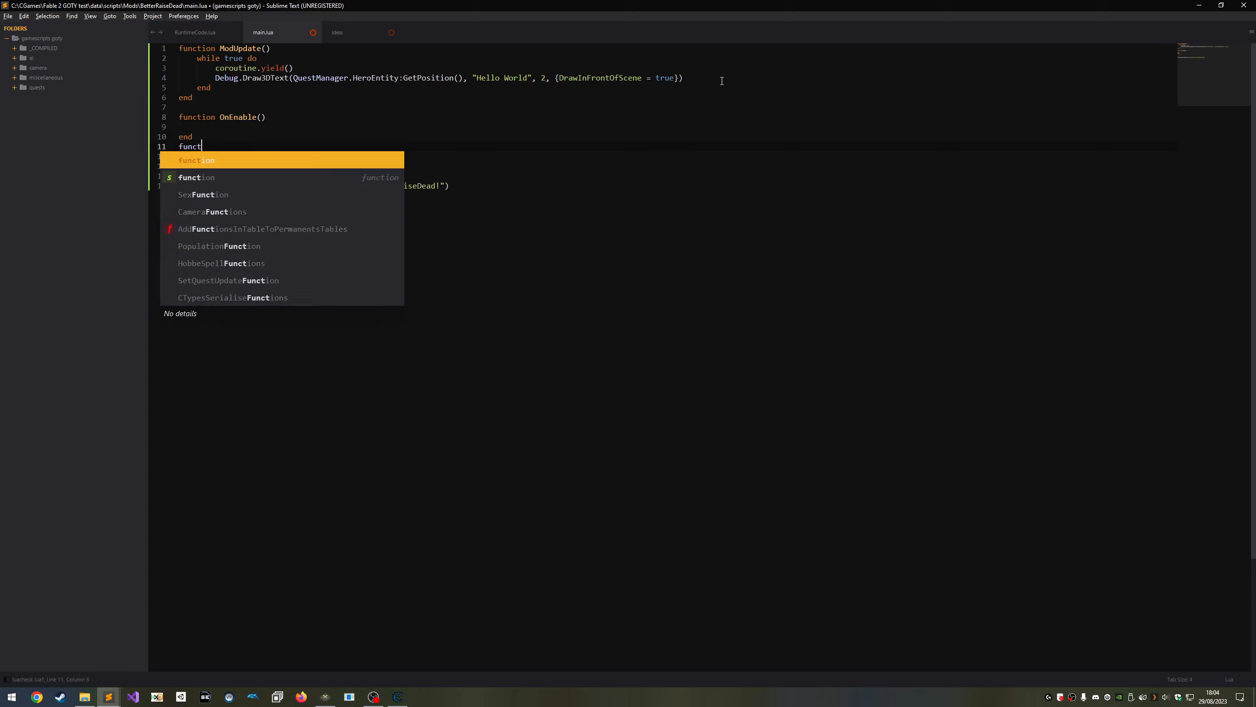
type("ion OnDisable(")
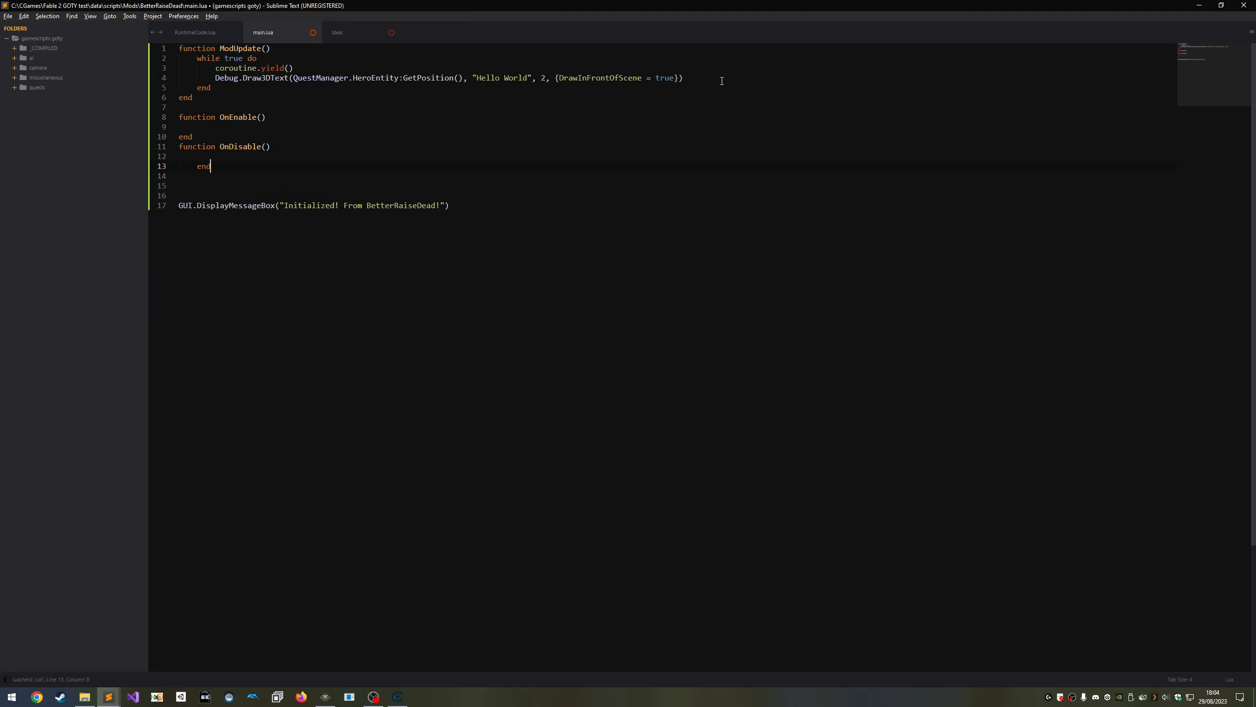
type("function OnUninstall(")
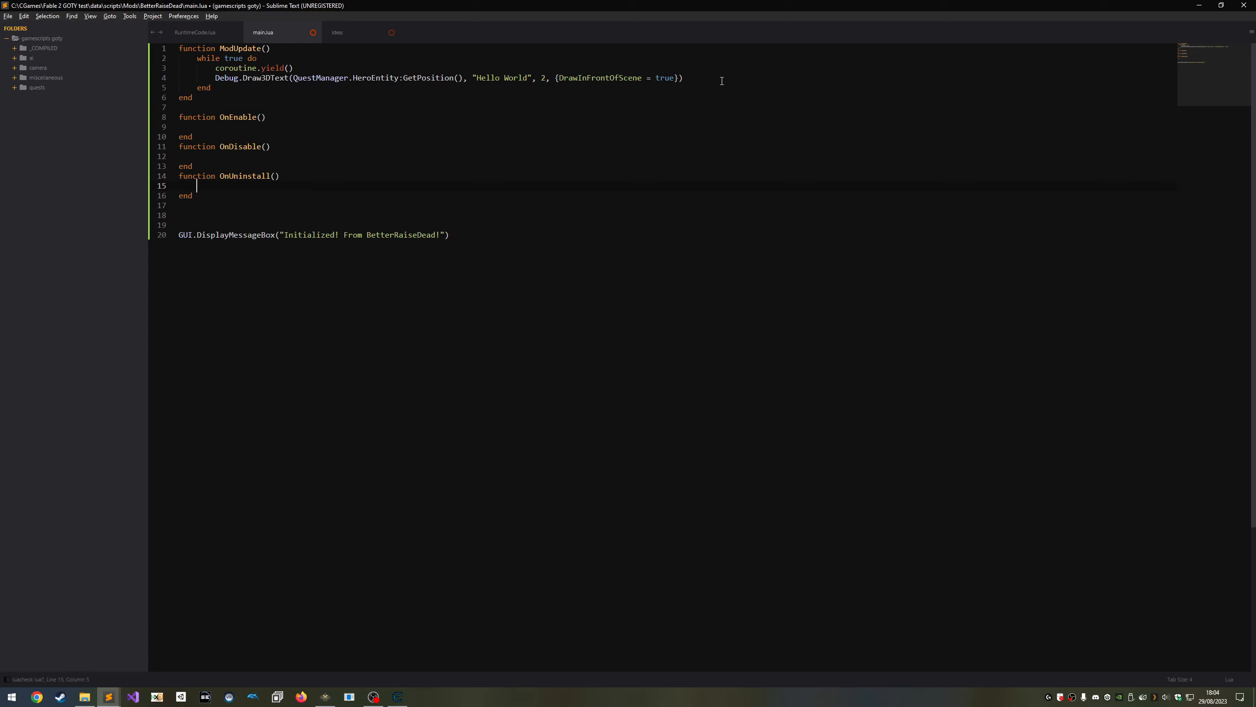
Add an OnUninstall function containing a commented-out DestroyCustomSummons() call.
type("--Destroy")
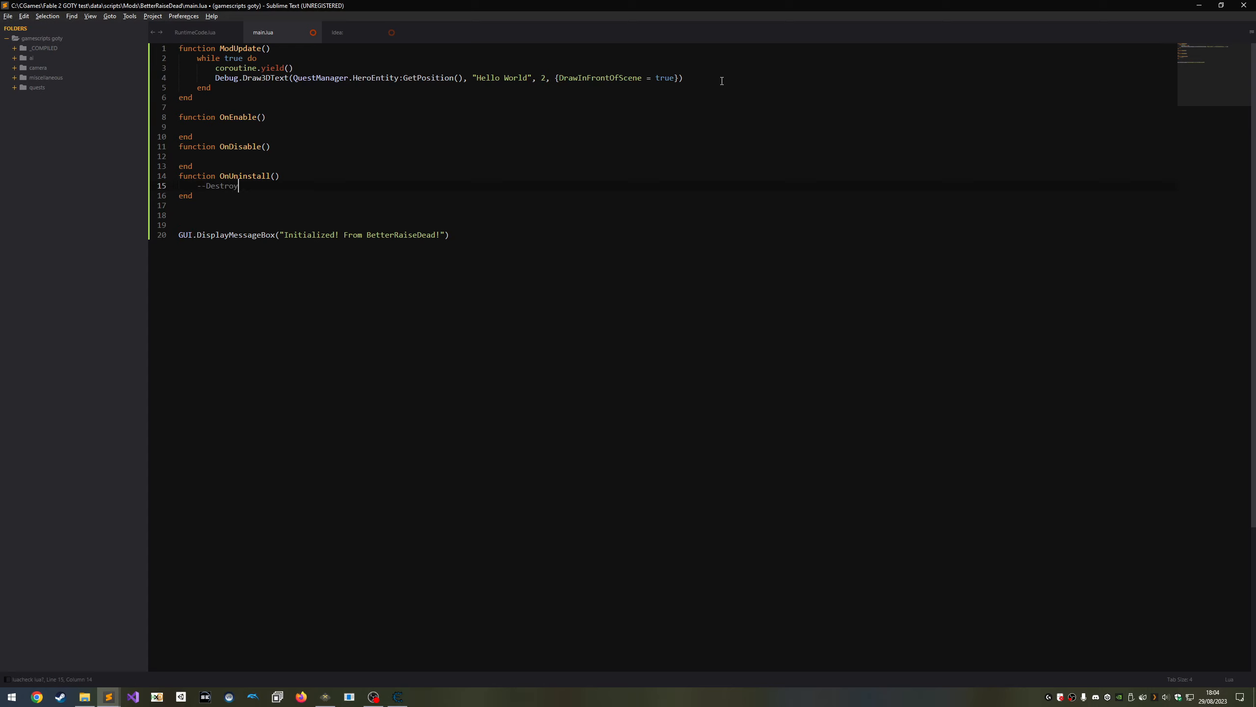
type("CustomSummons")
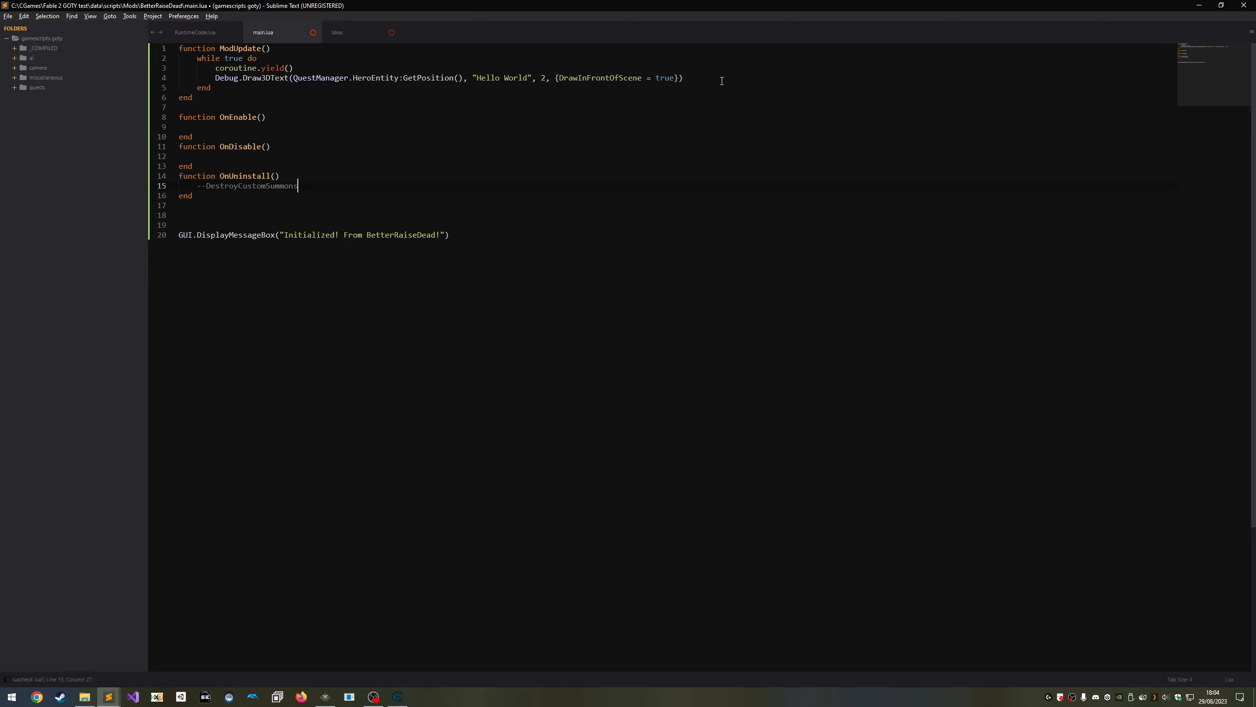
type("()")
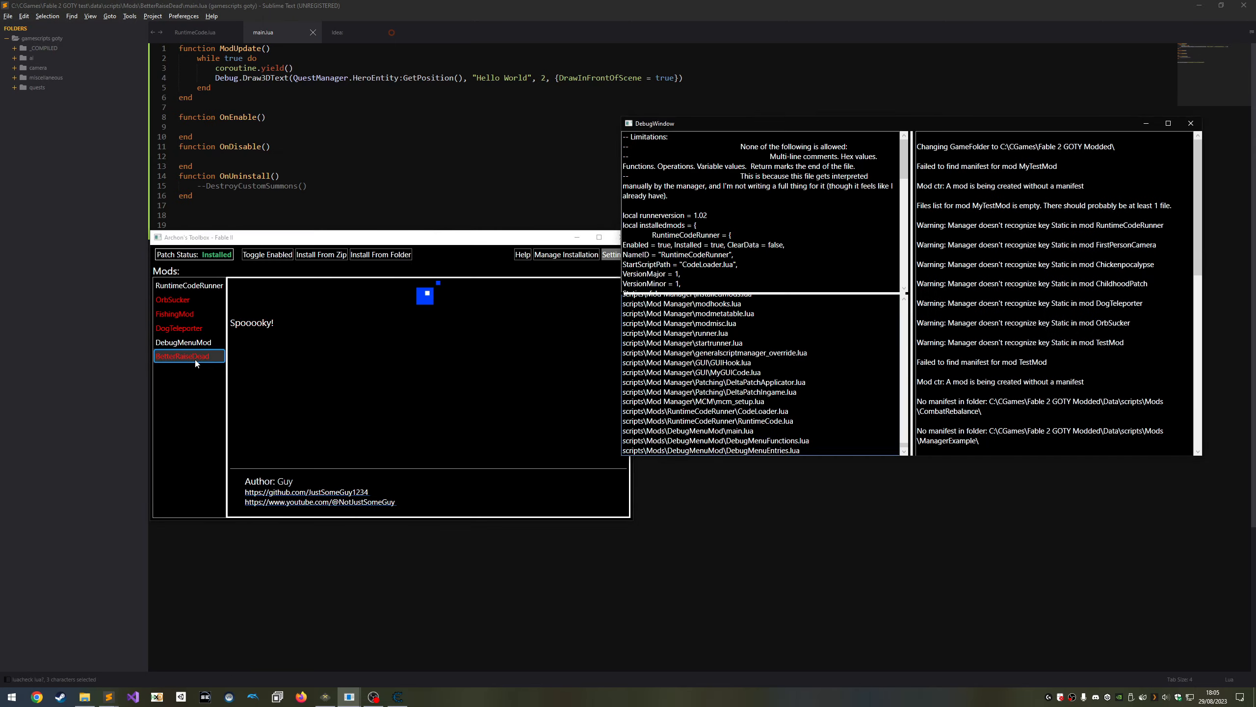
Install BetterRaiseDead from its context menu in the Mods list.
right_click(189, 355)
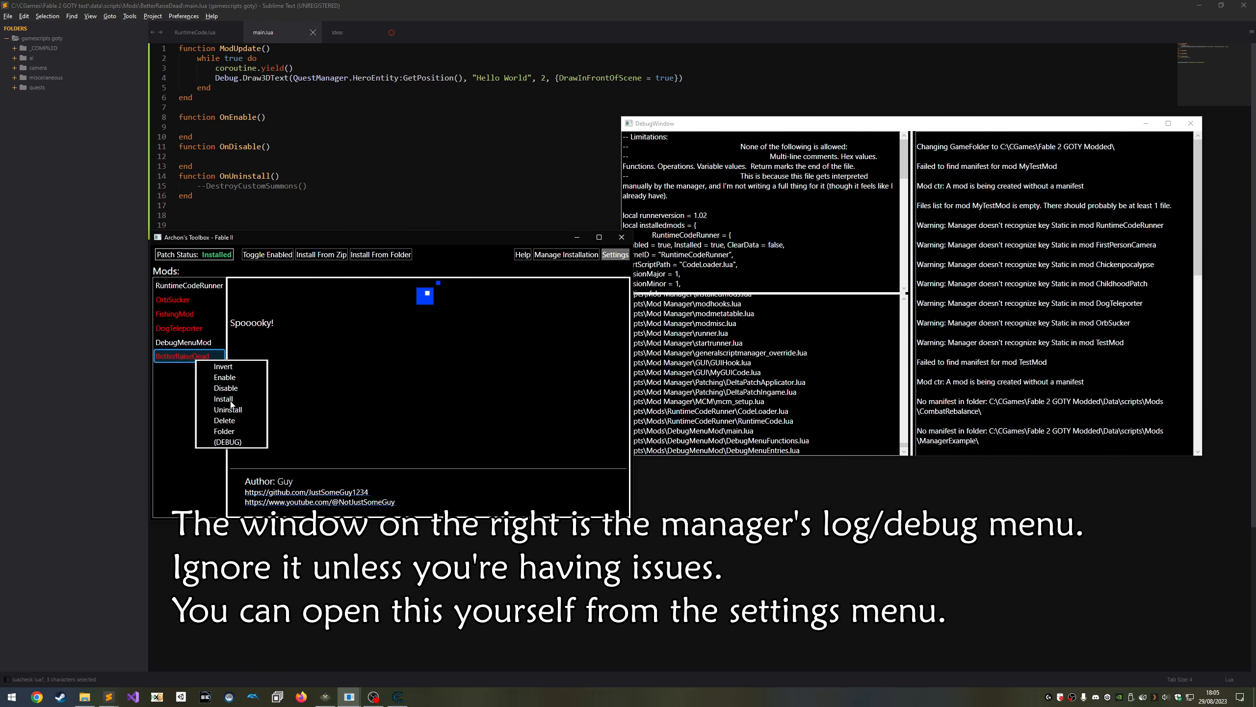
left_click(225, 399)
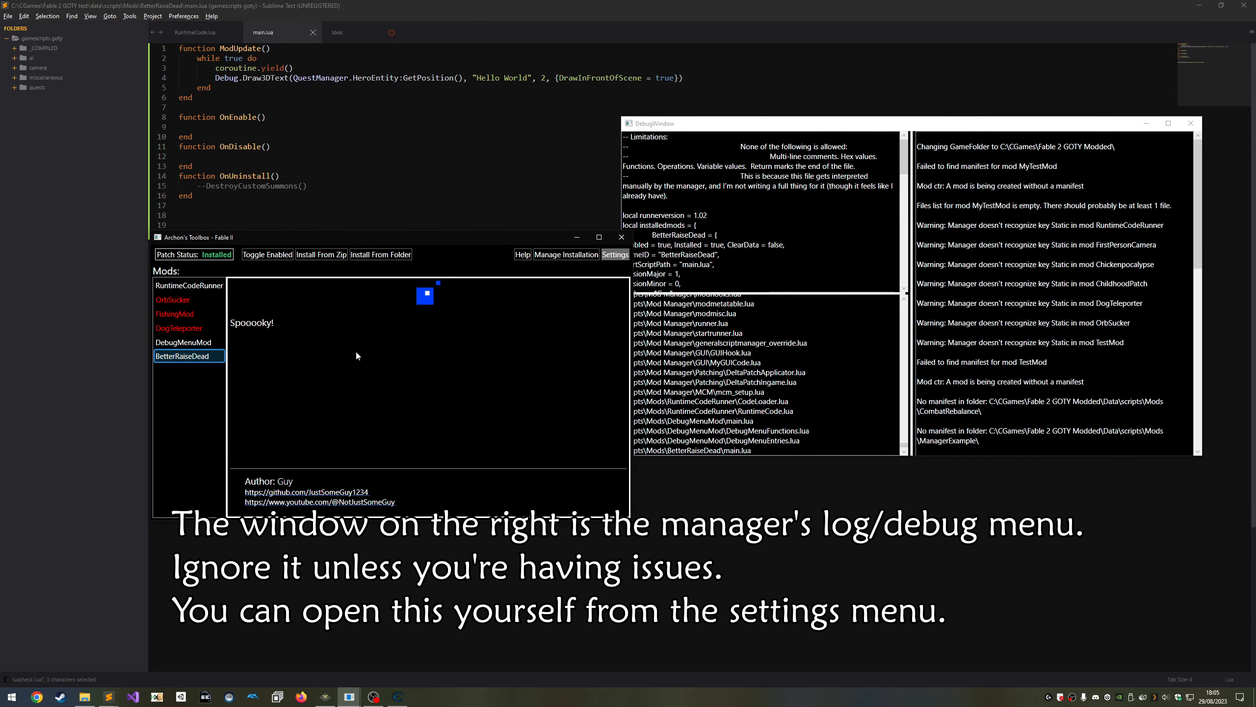